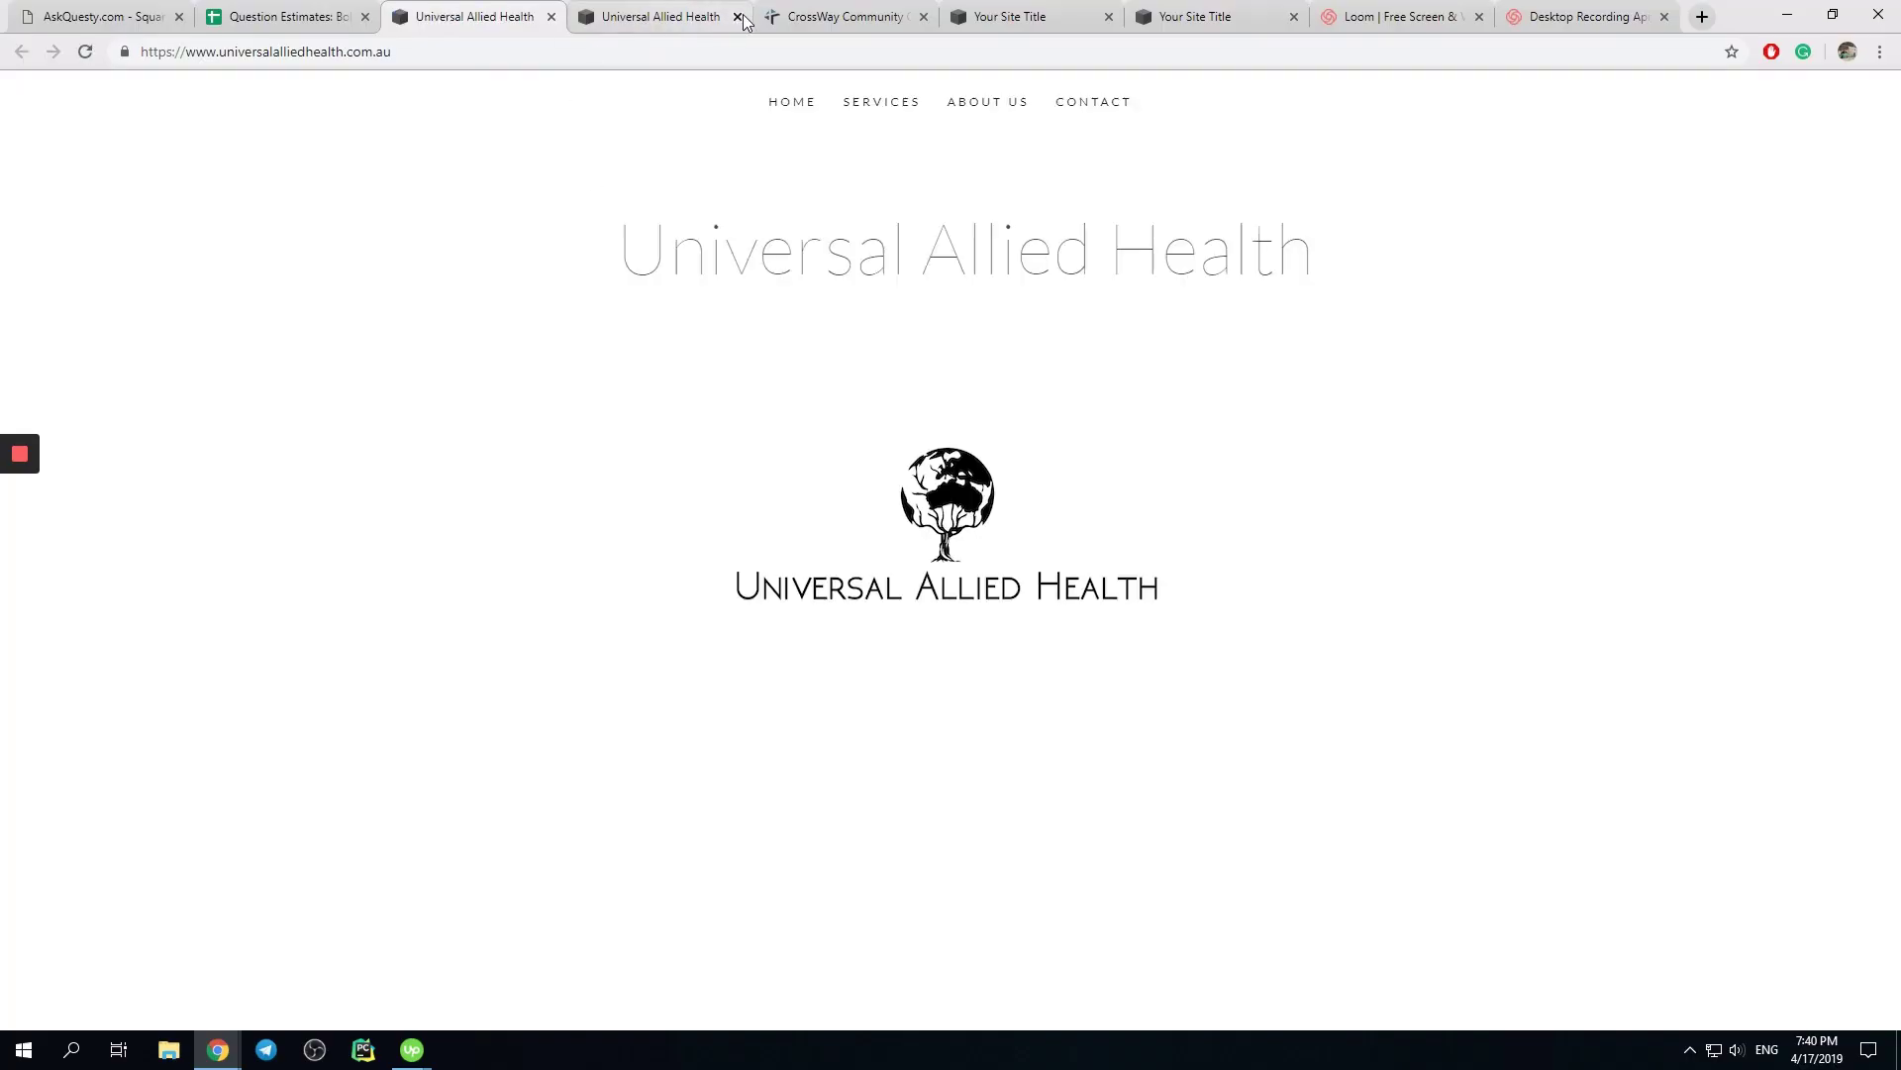
Close the duplicate tab and browse the Services and Contact pages before returning Home
click(739, 16)
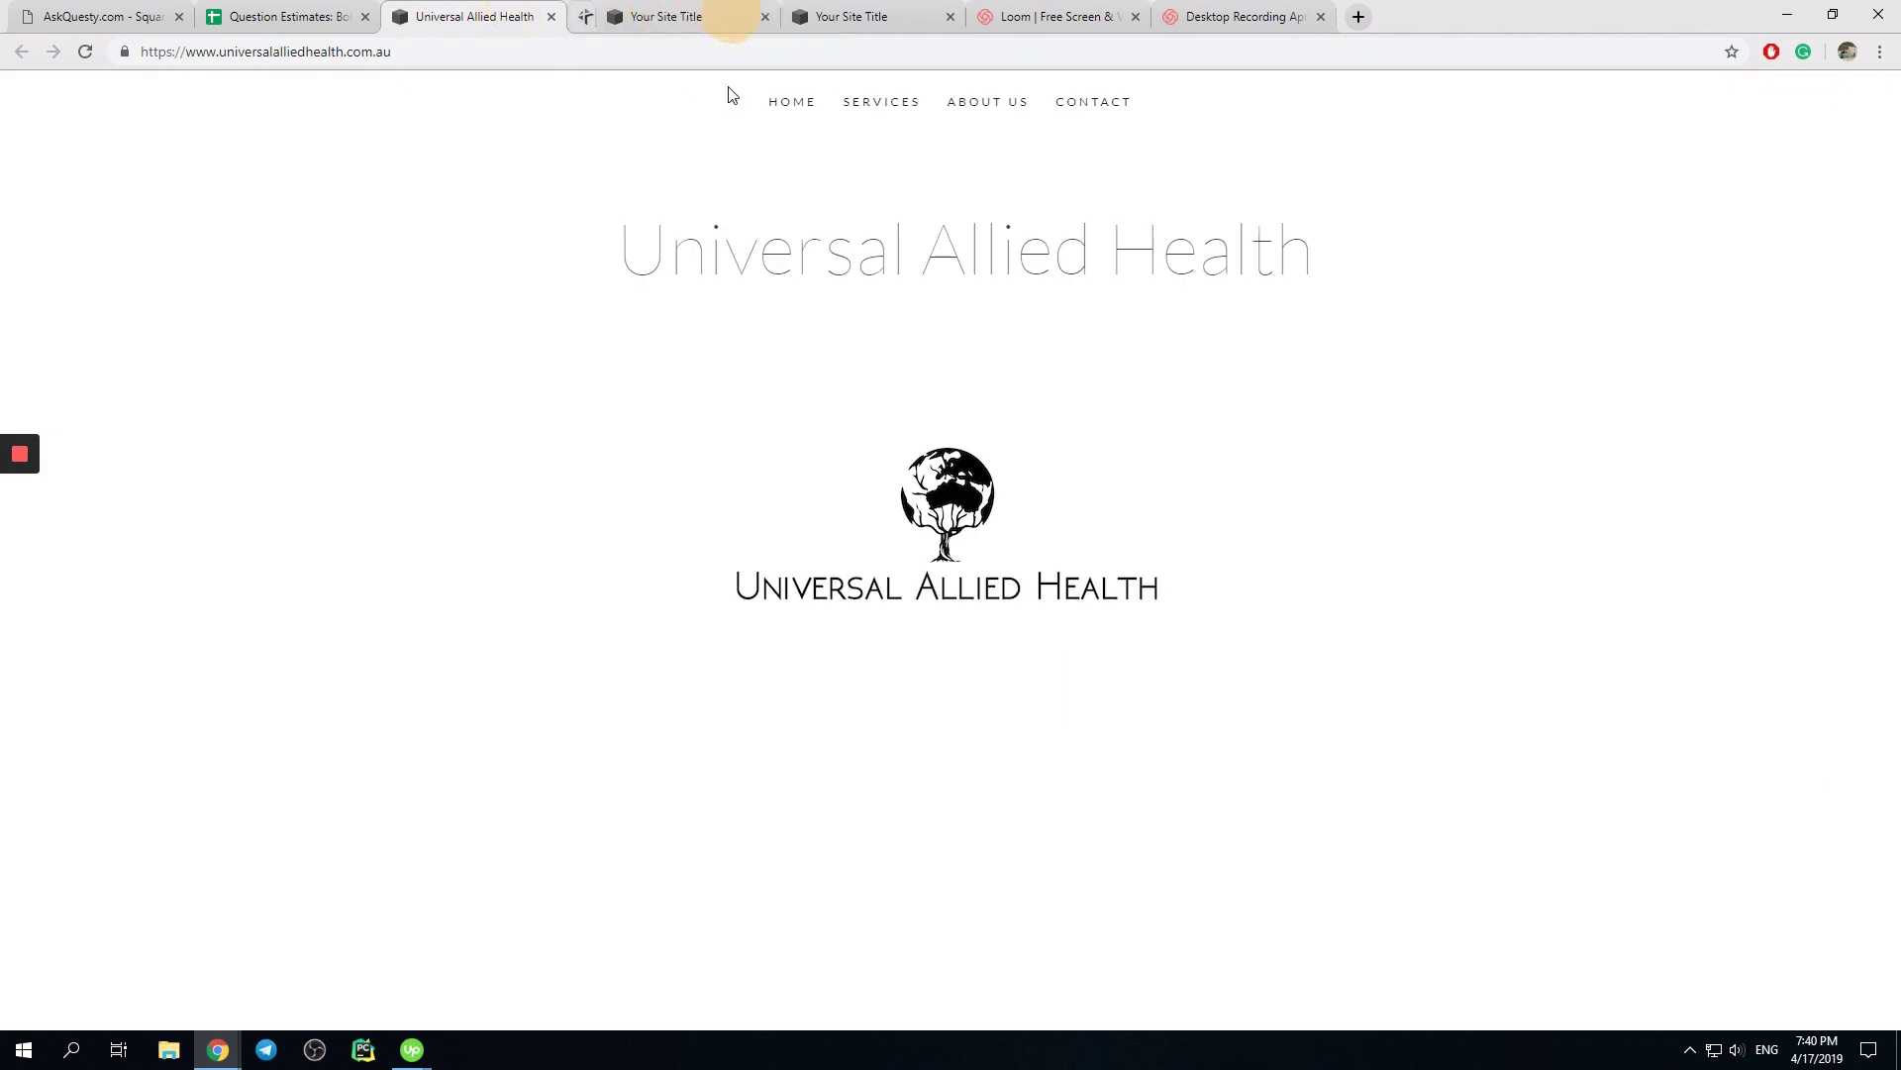
mouse_move(880, 101)
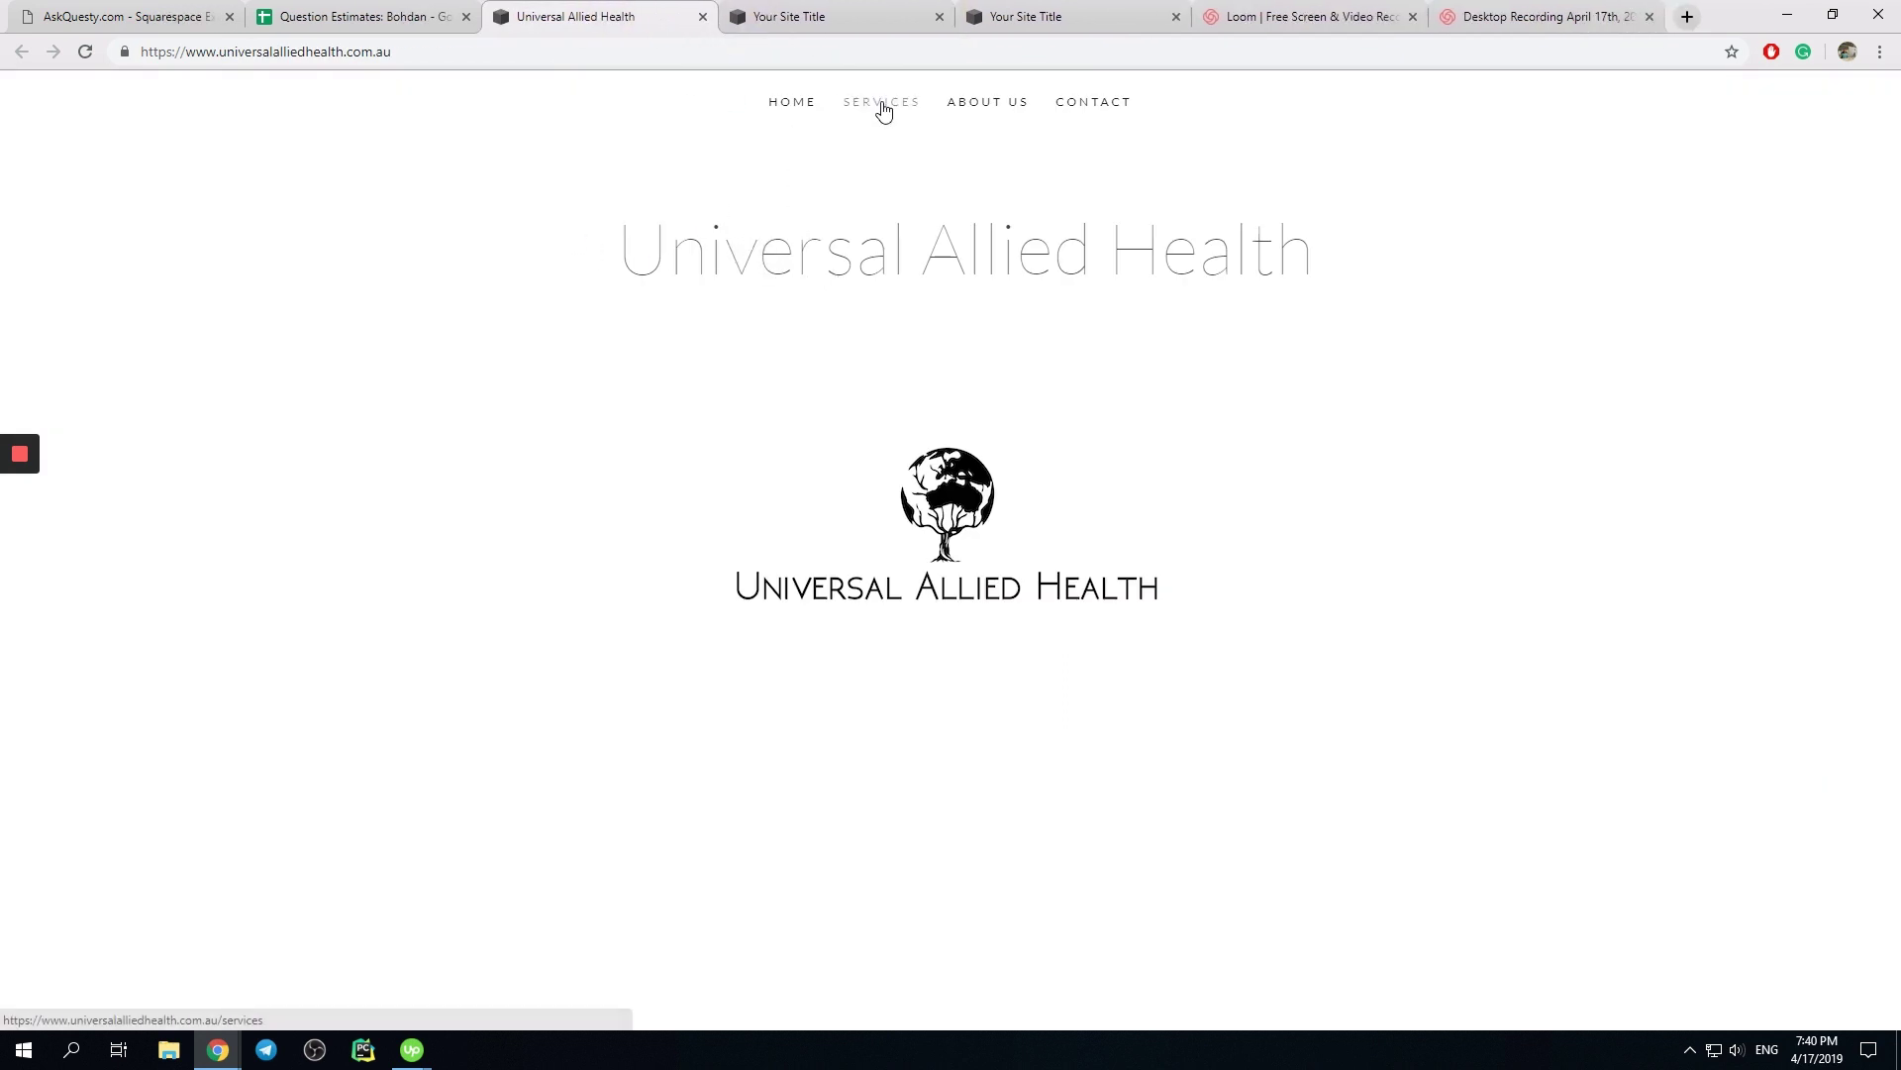
click(981, 101)
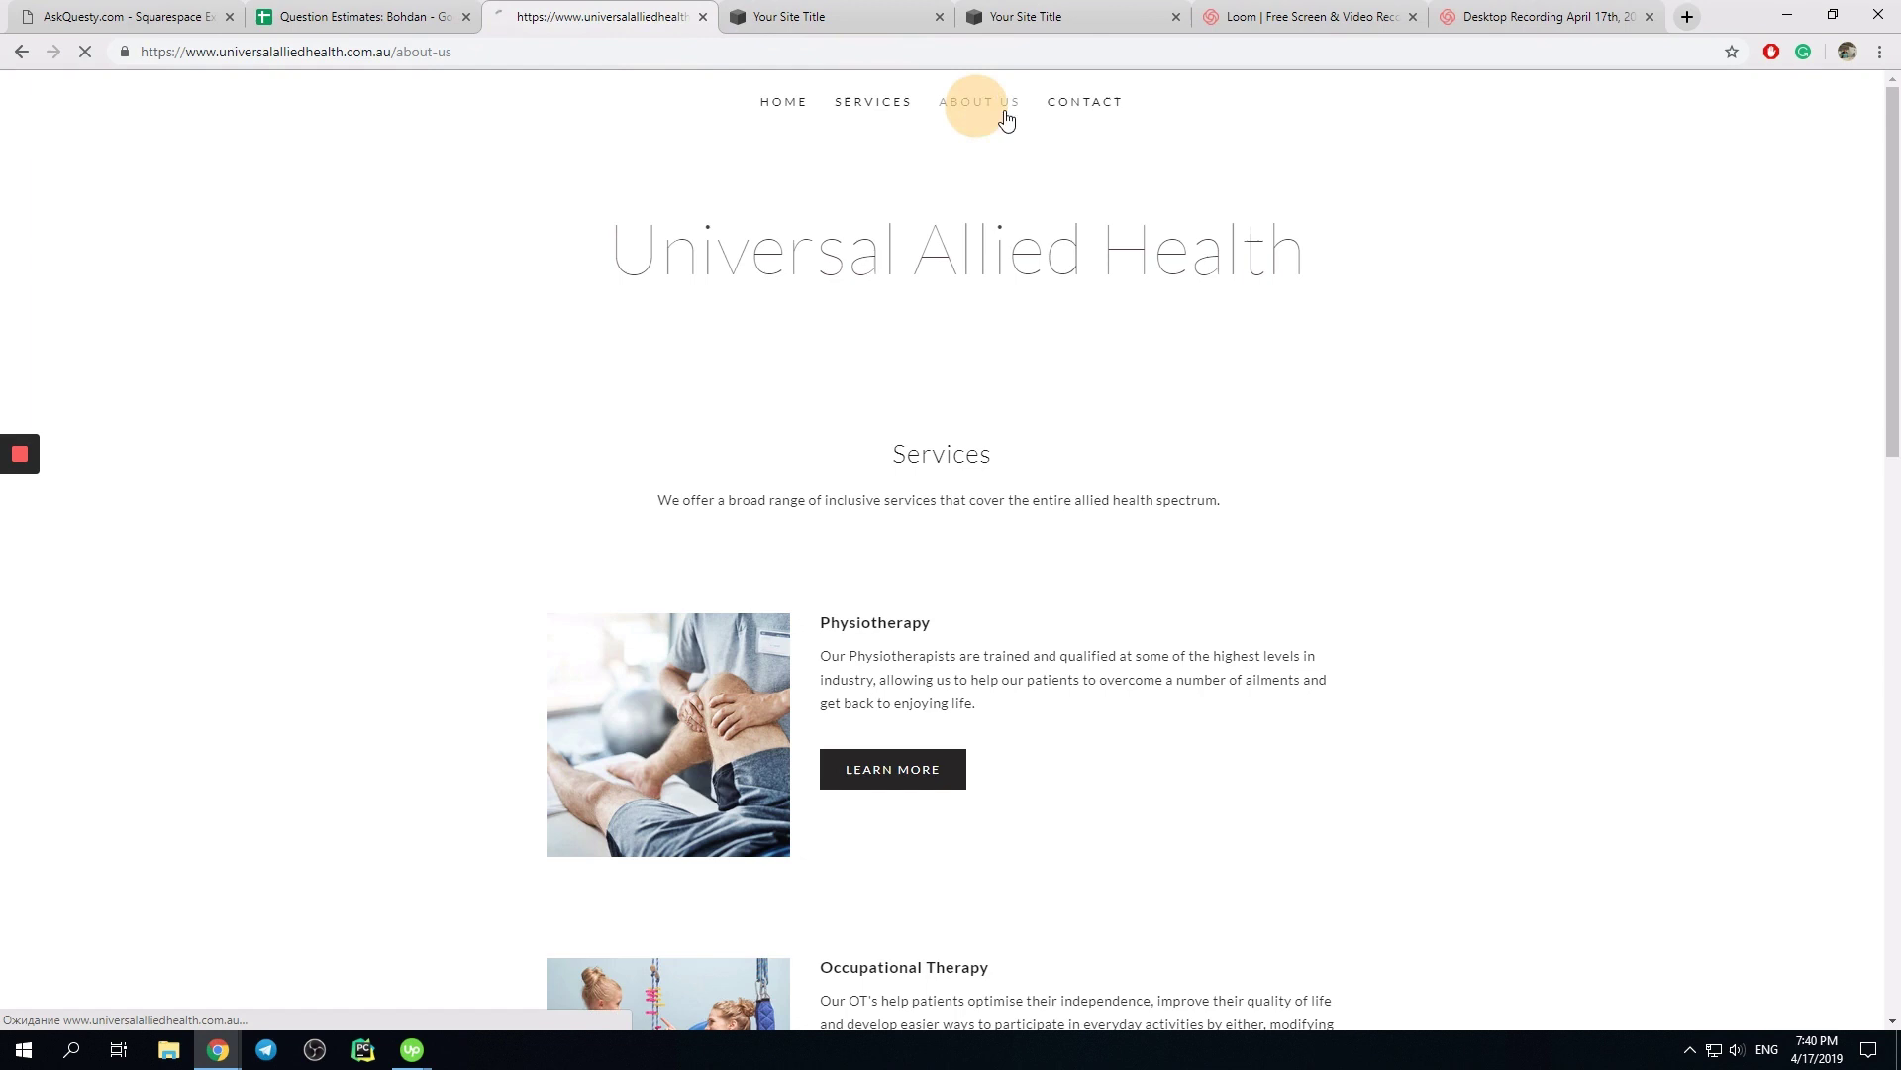
click(1083, 101)
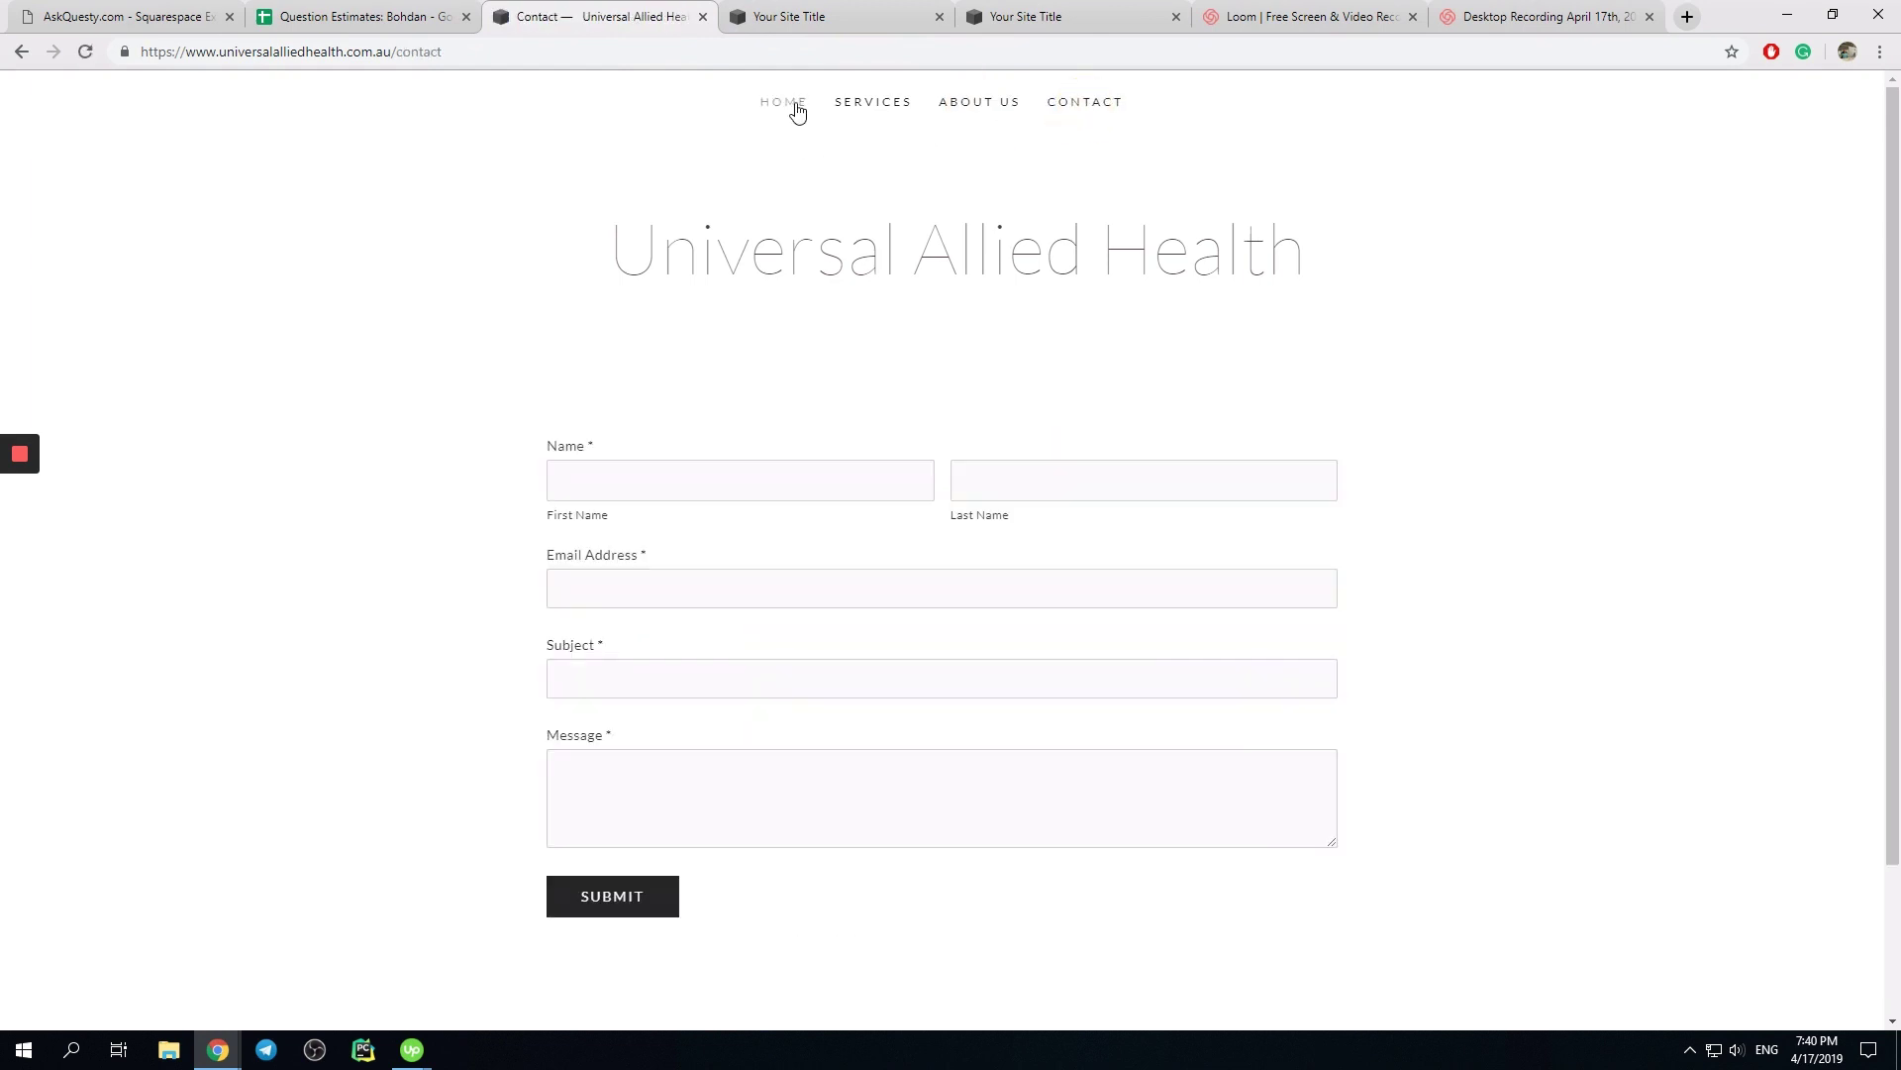
click(784, 101)
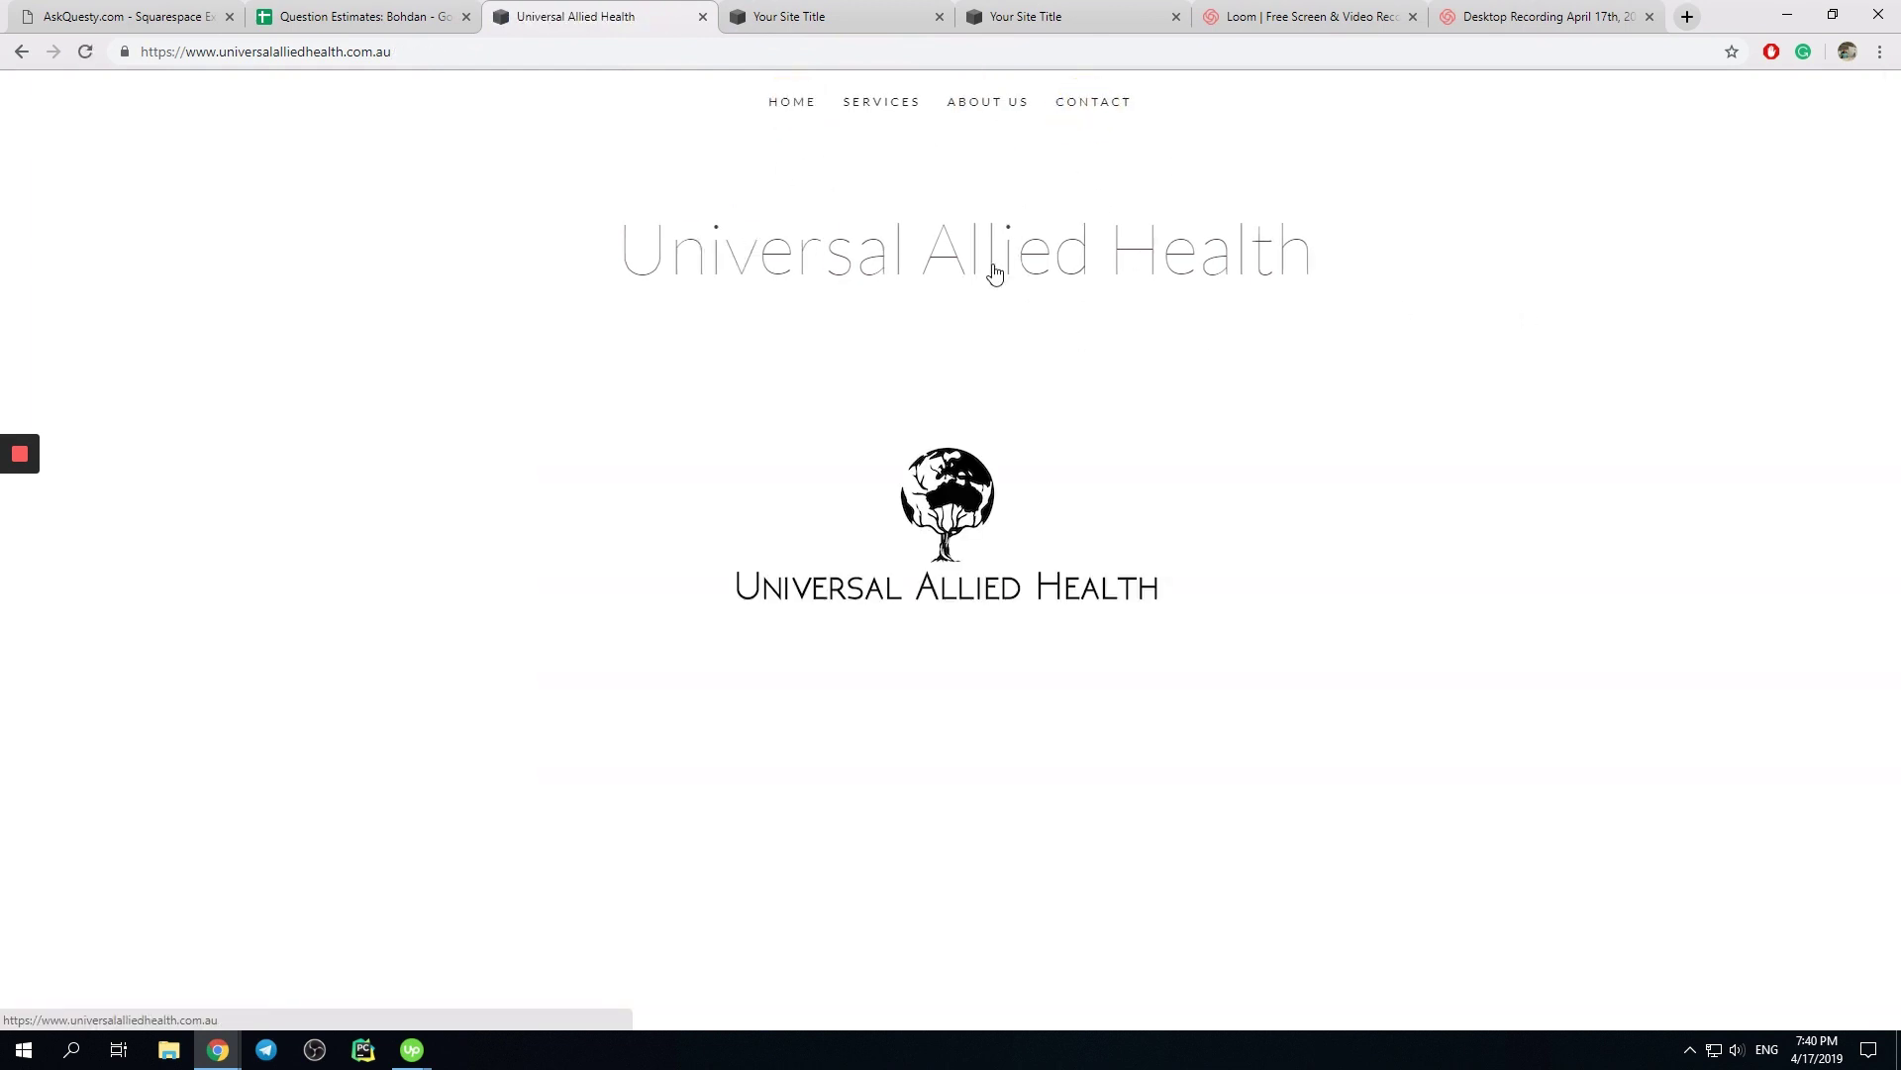
mouse_move(820, 249)
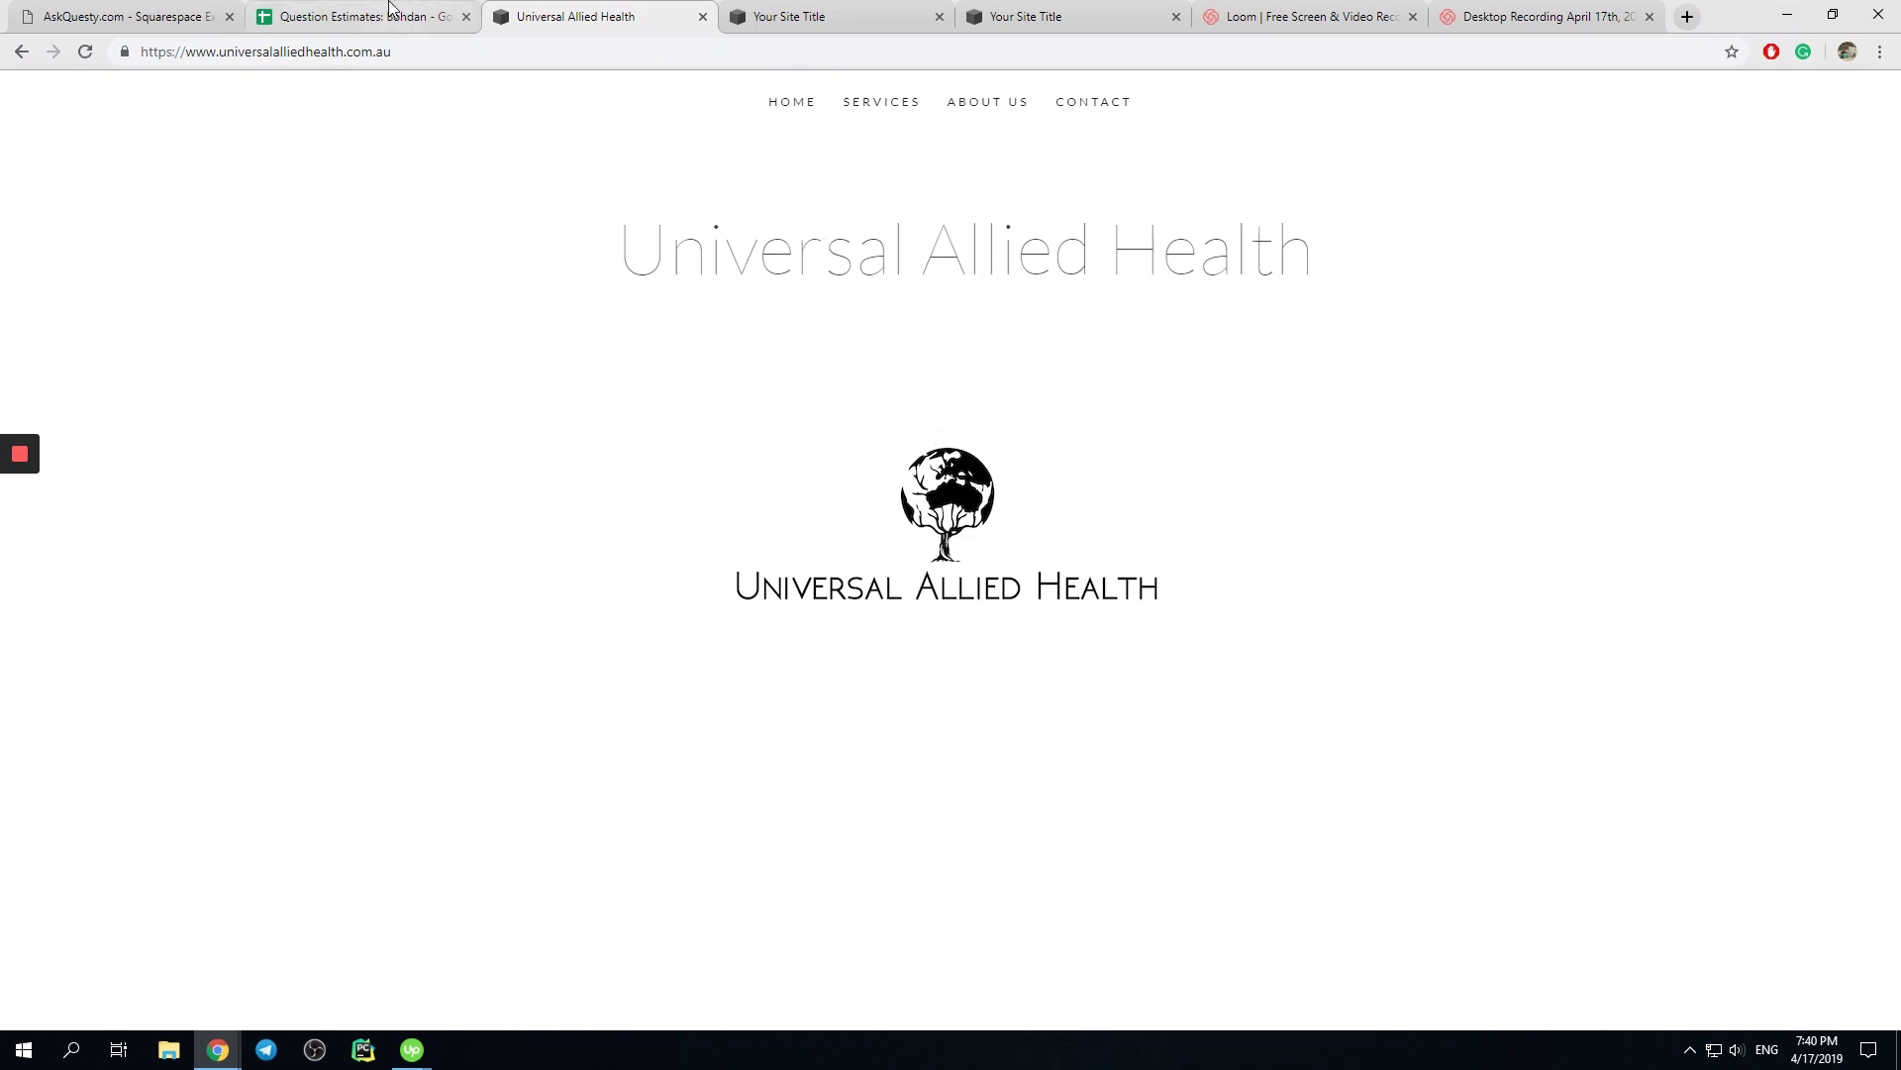
Glance at the Question Estimates spreadsheet and return to the Universal Allied Health site
click(361, 16)
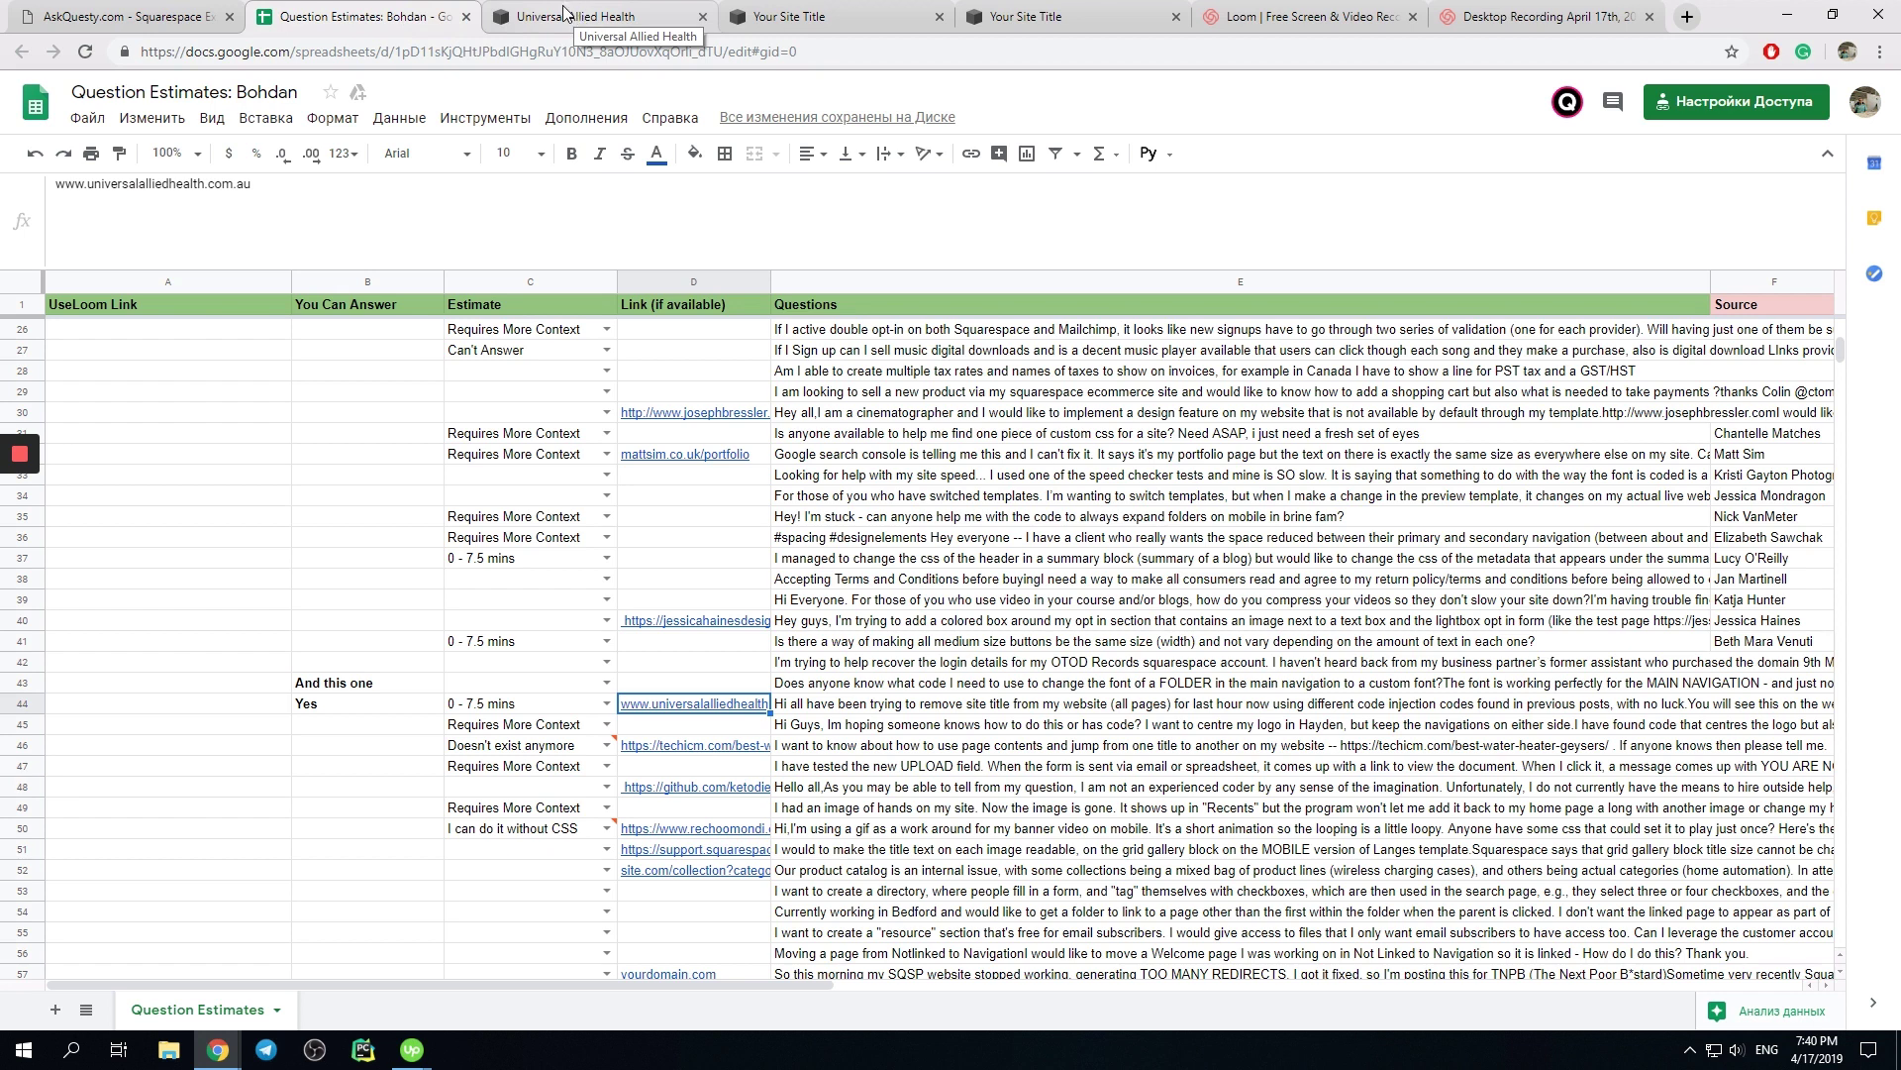
click(598, 16)
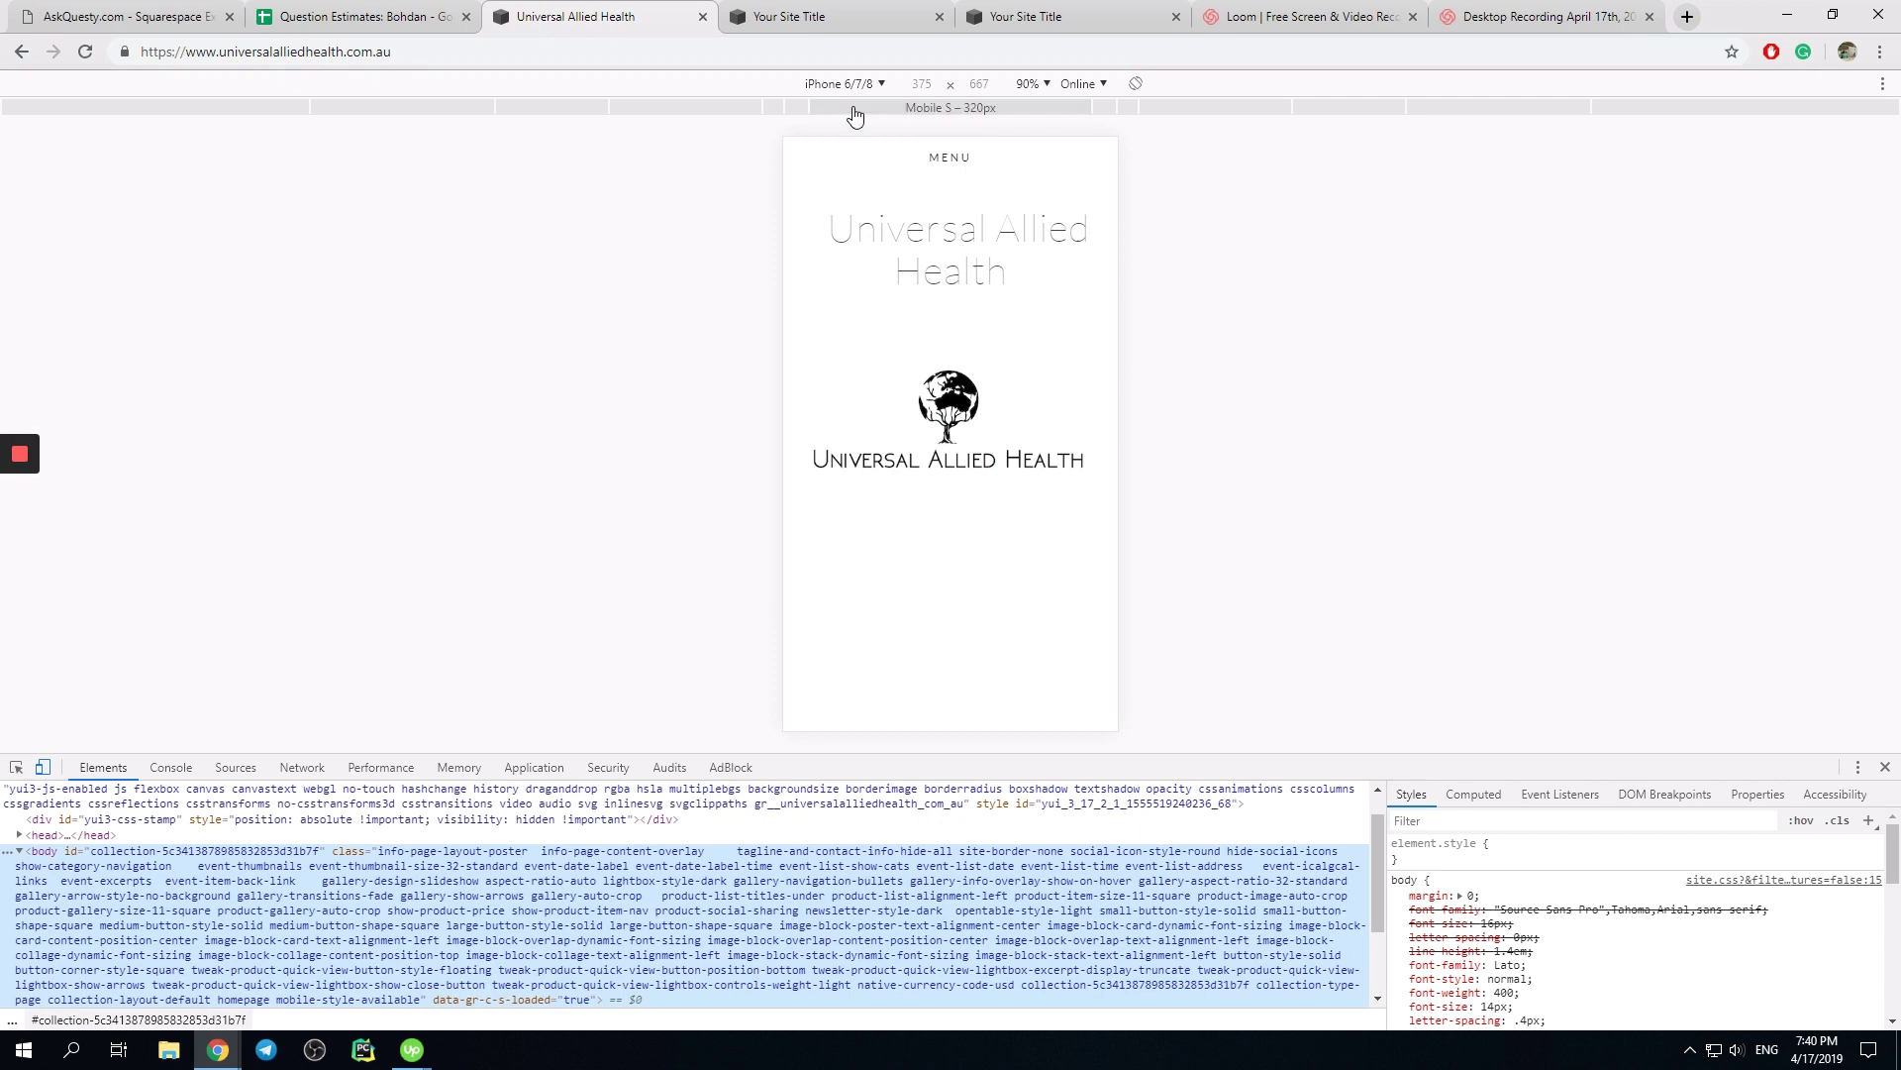
Change the emulated device from iPhone to the Responsive preview size
click(842, 83)
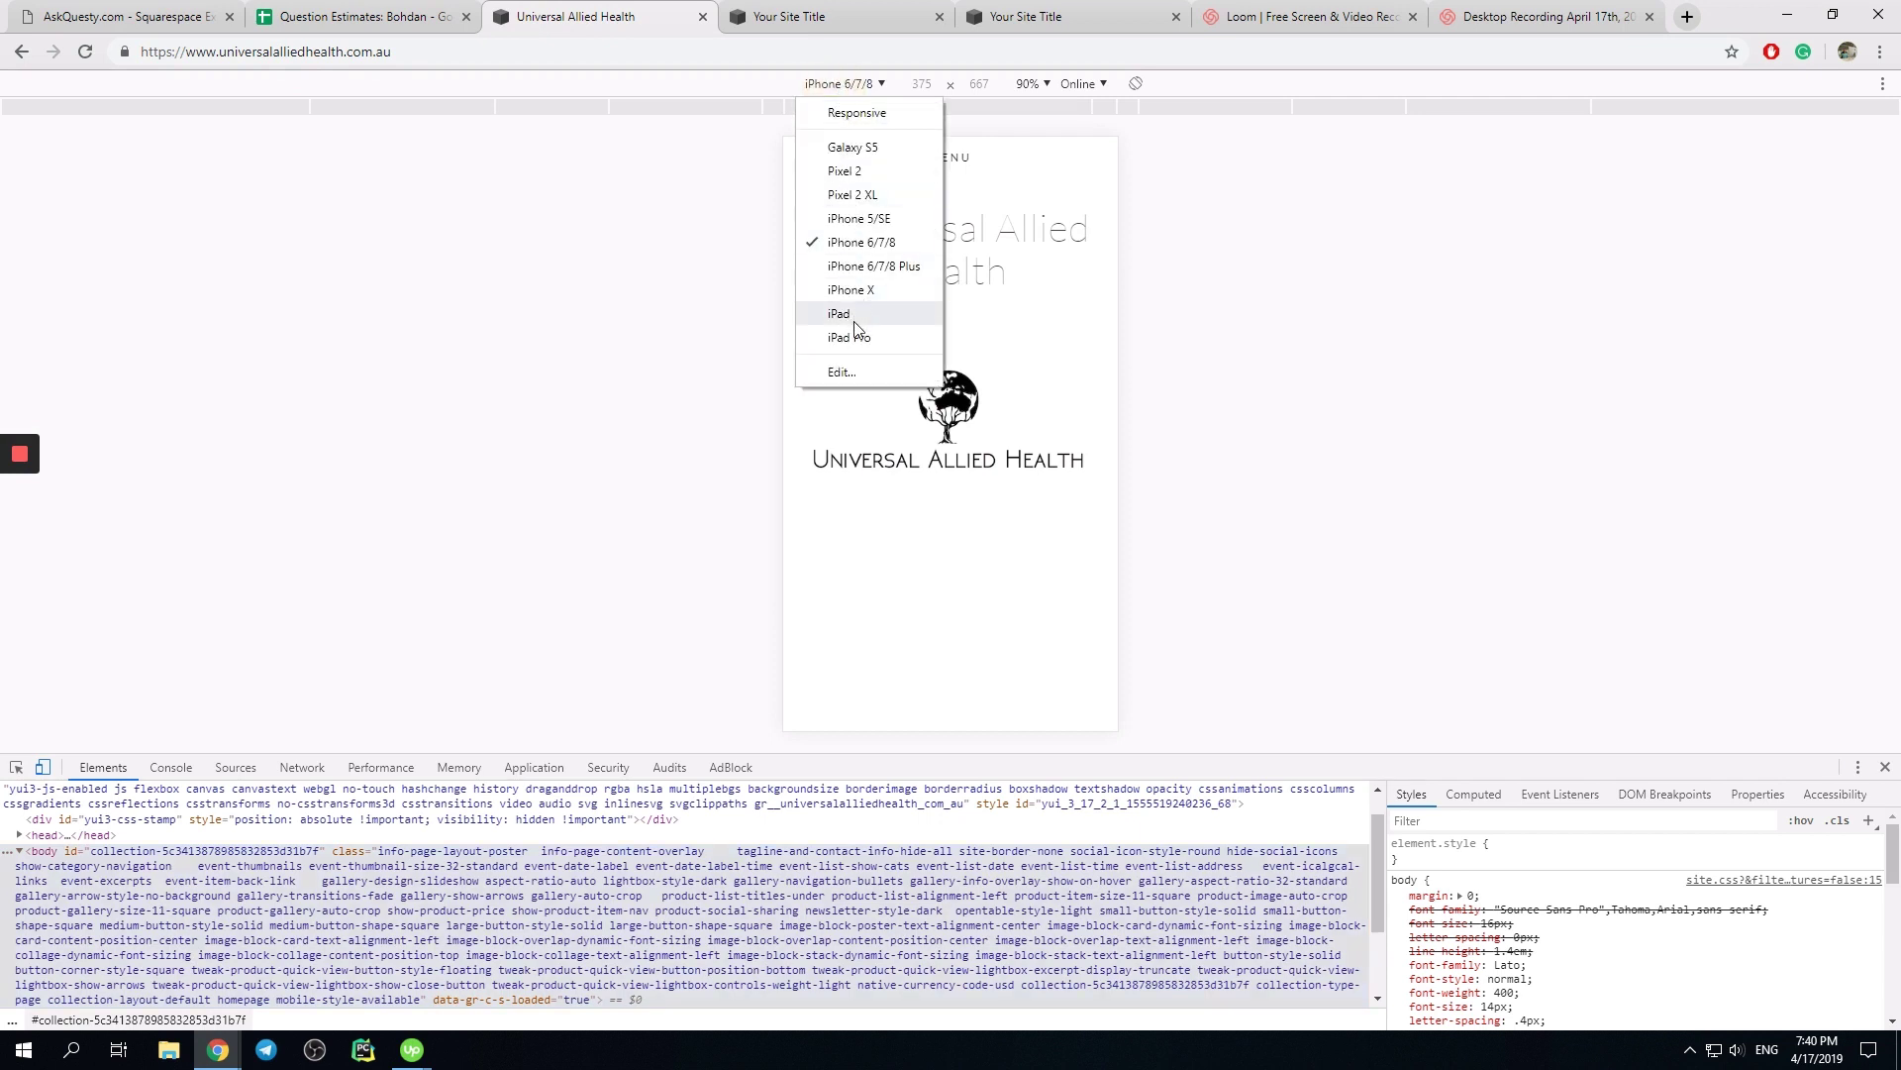
click(855, 111)
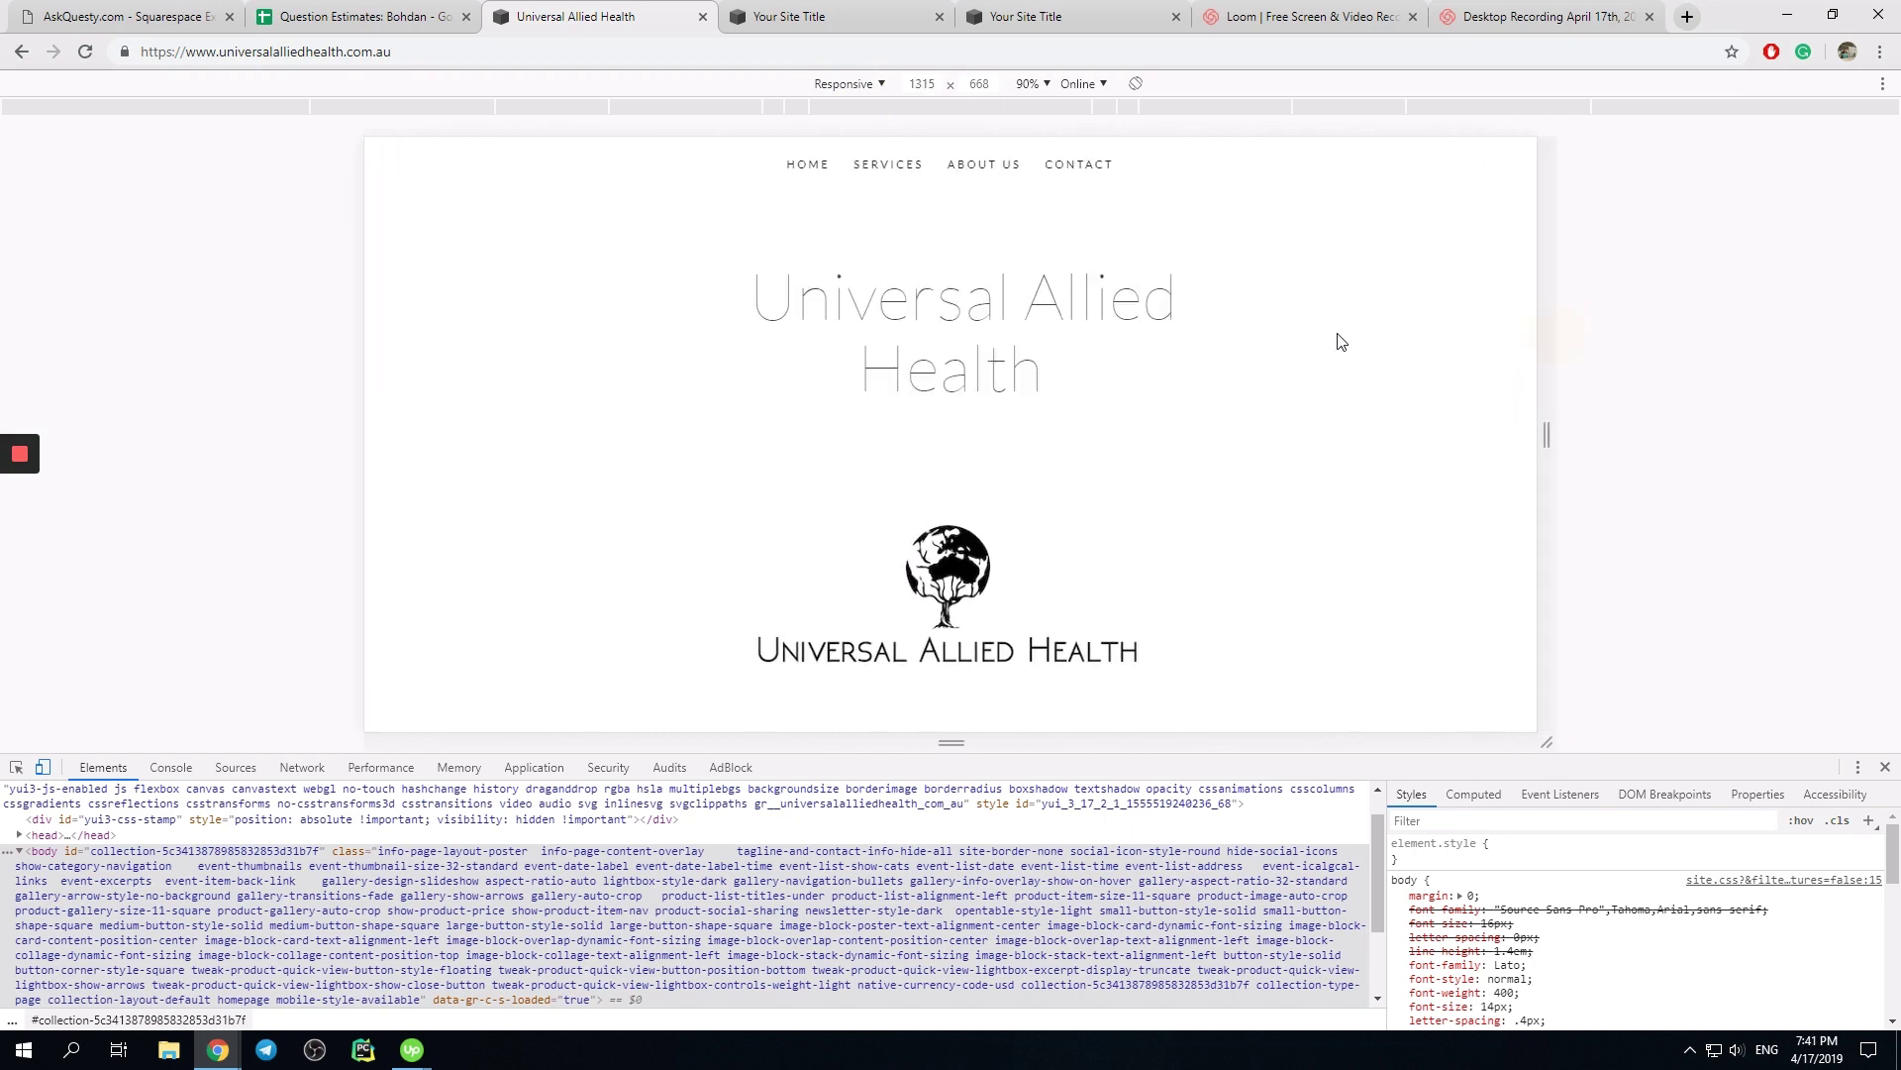
click(887, 165)
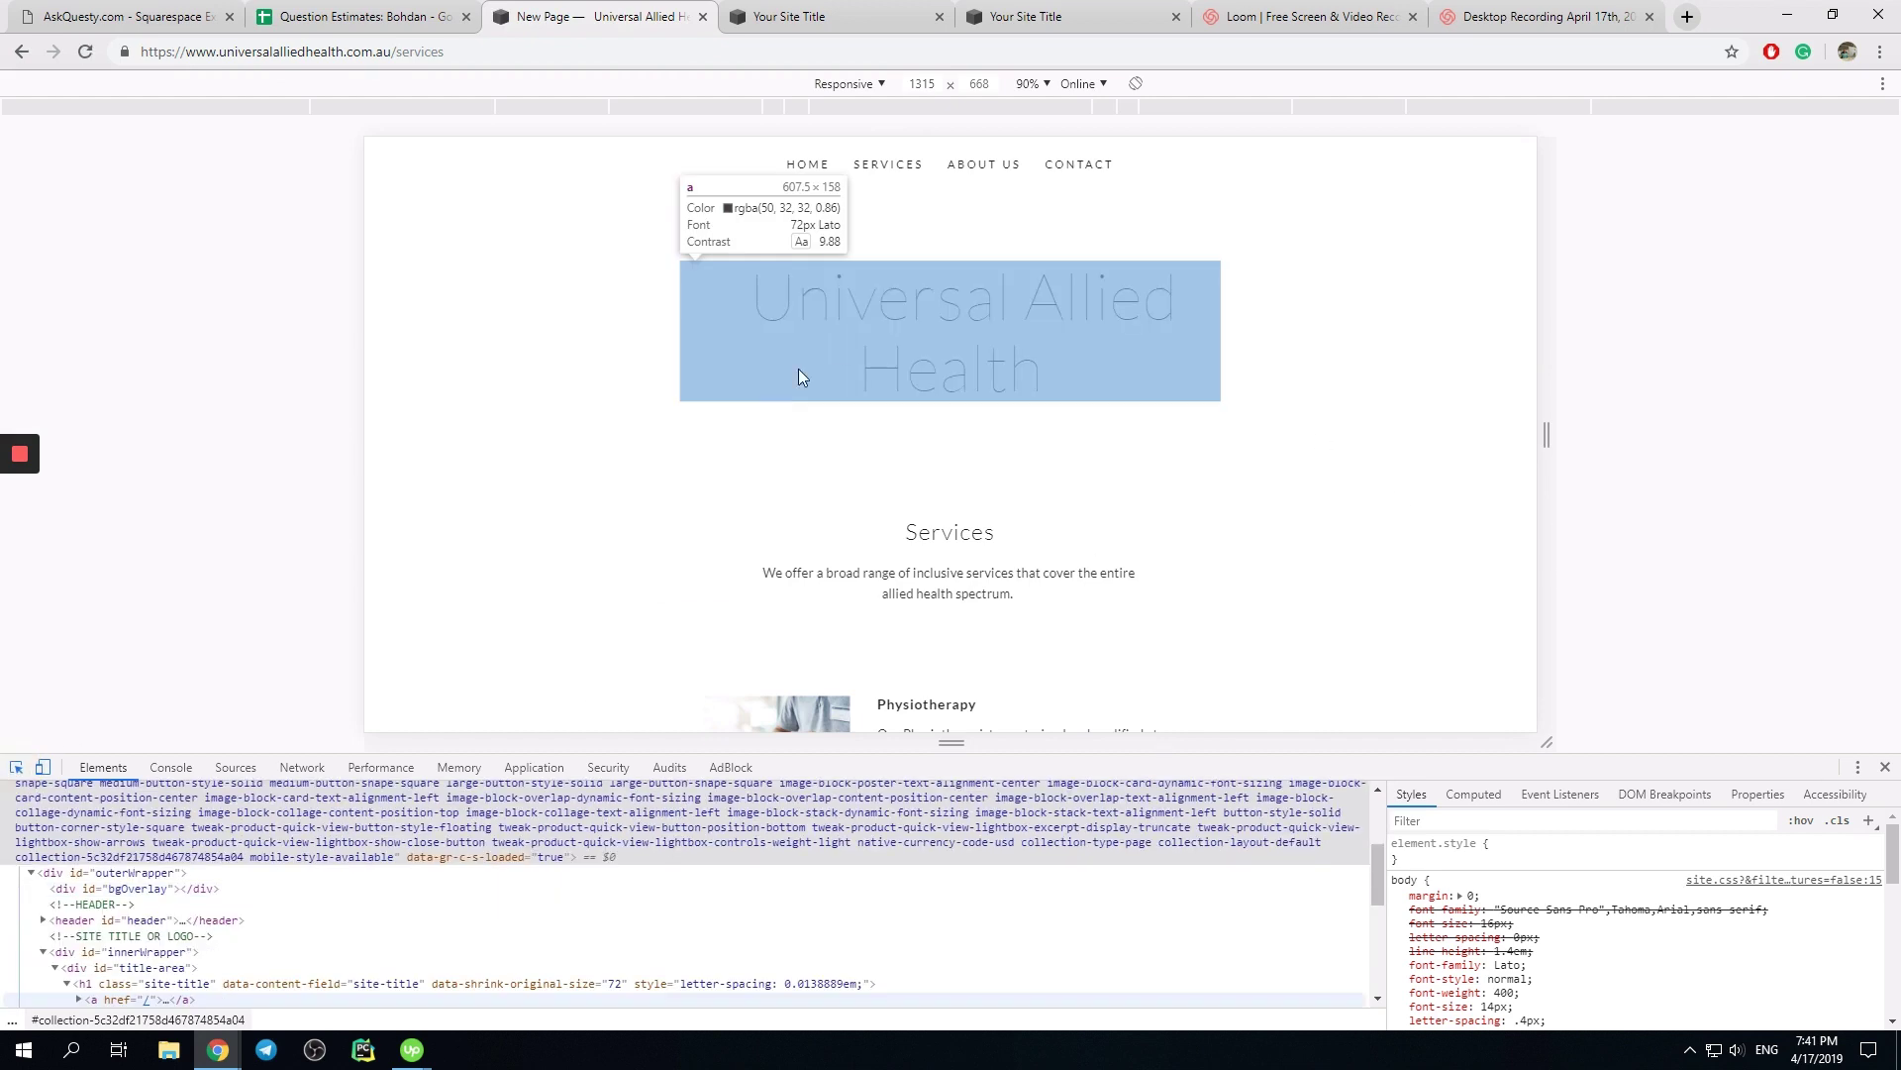
mouse_move(850, 418)
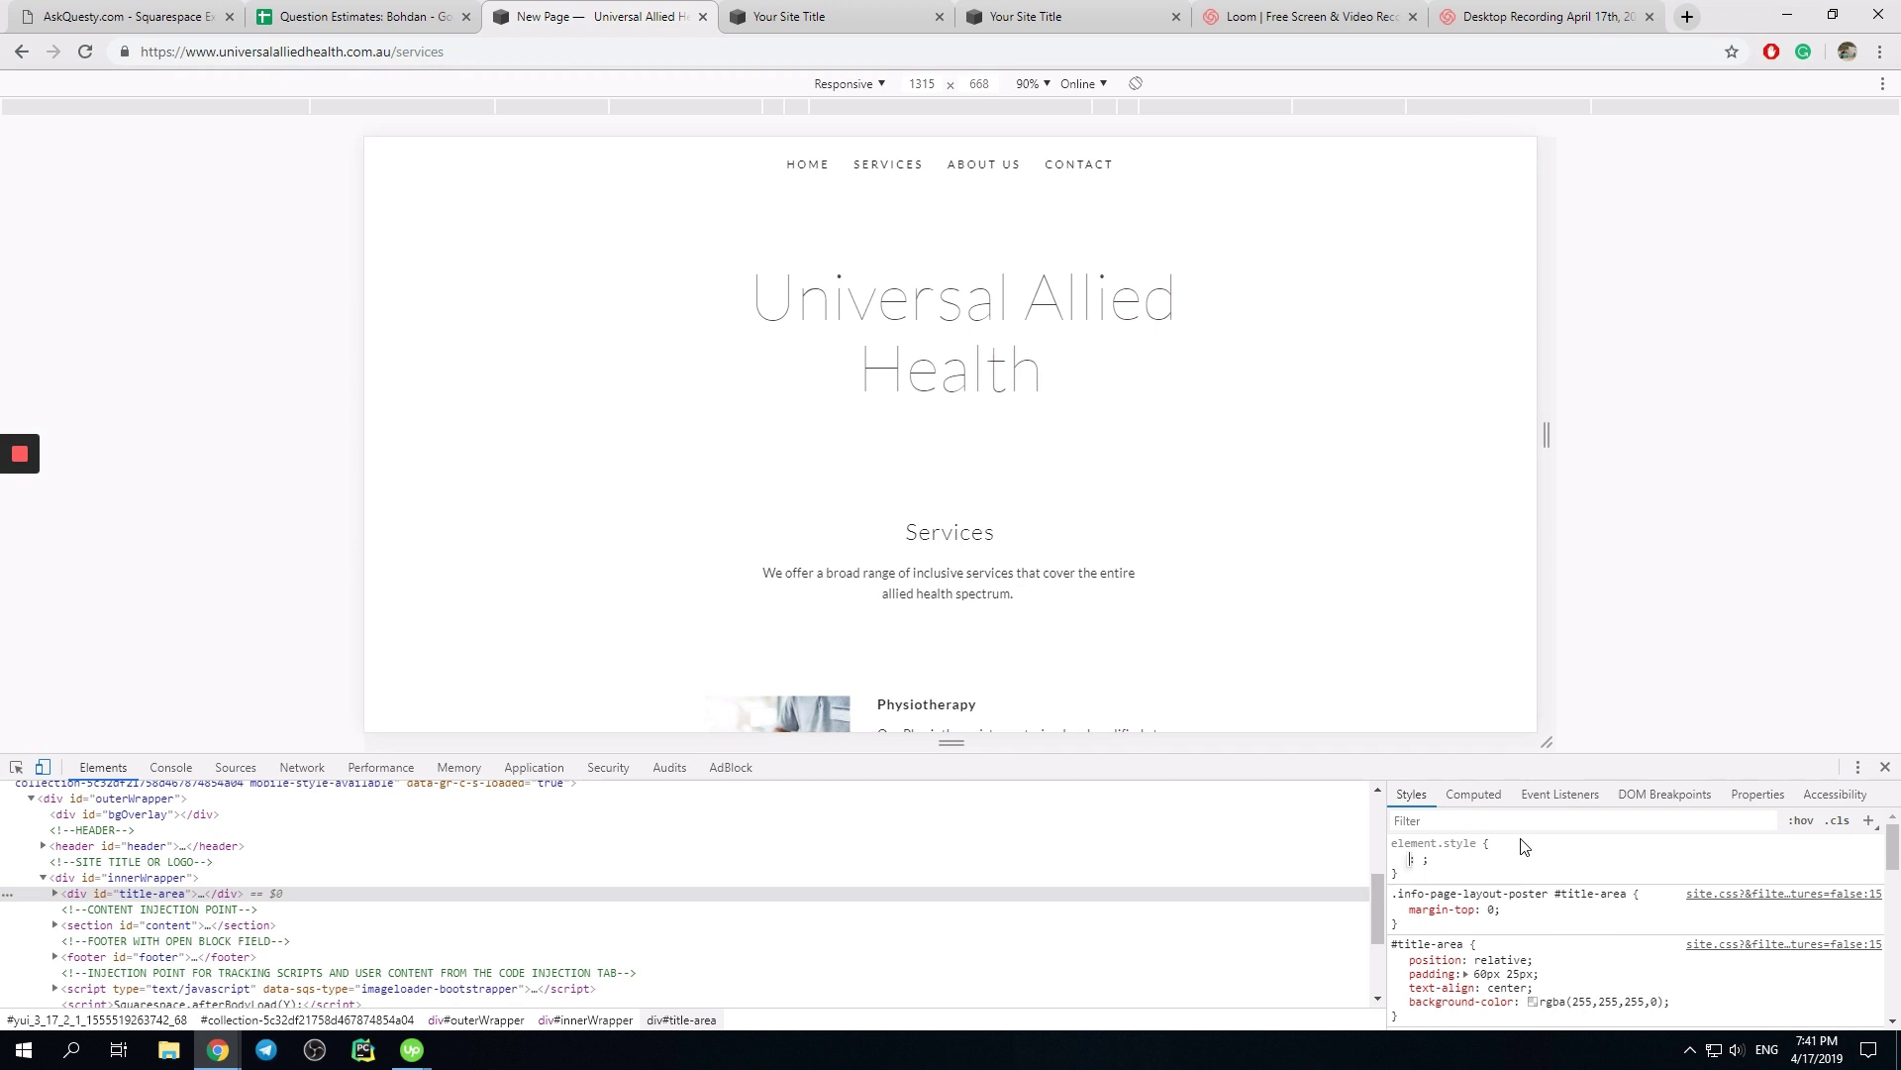
Add display: none to div#title-area's inline element.style, hiding the site title
text(display: none;)
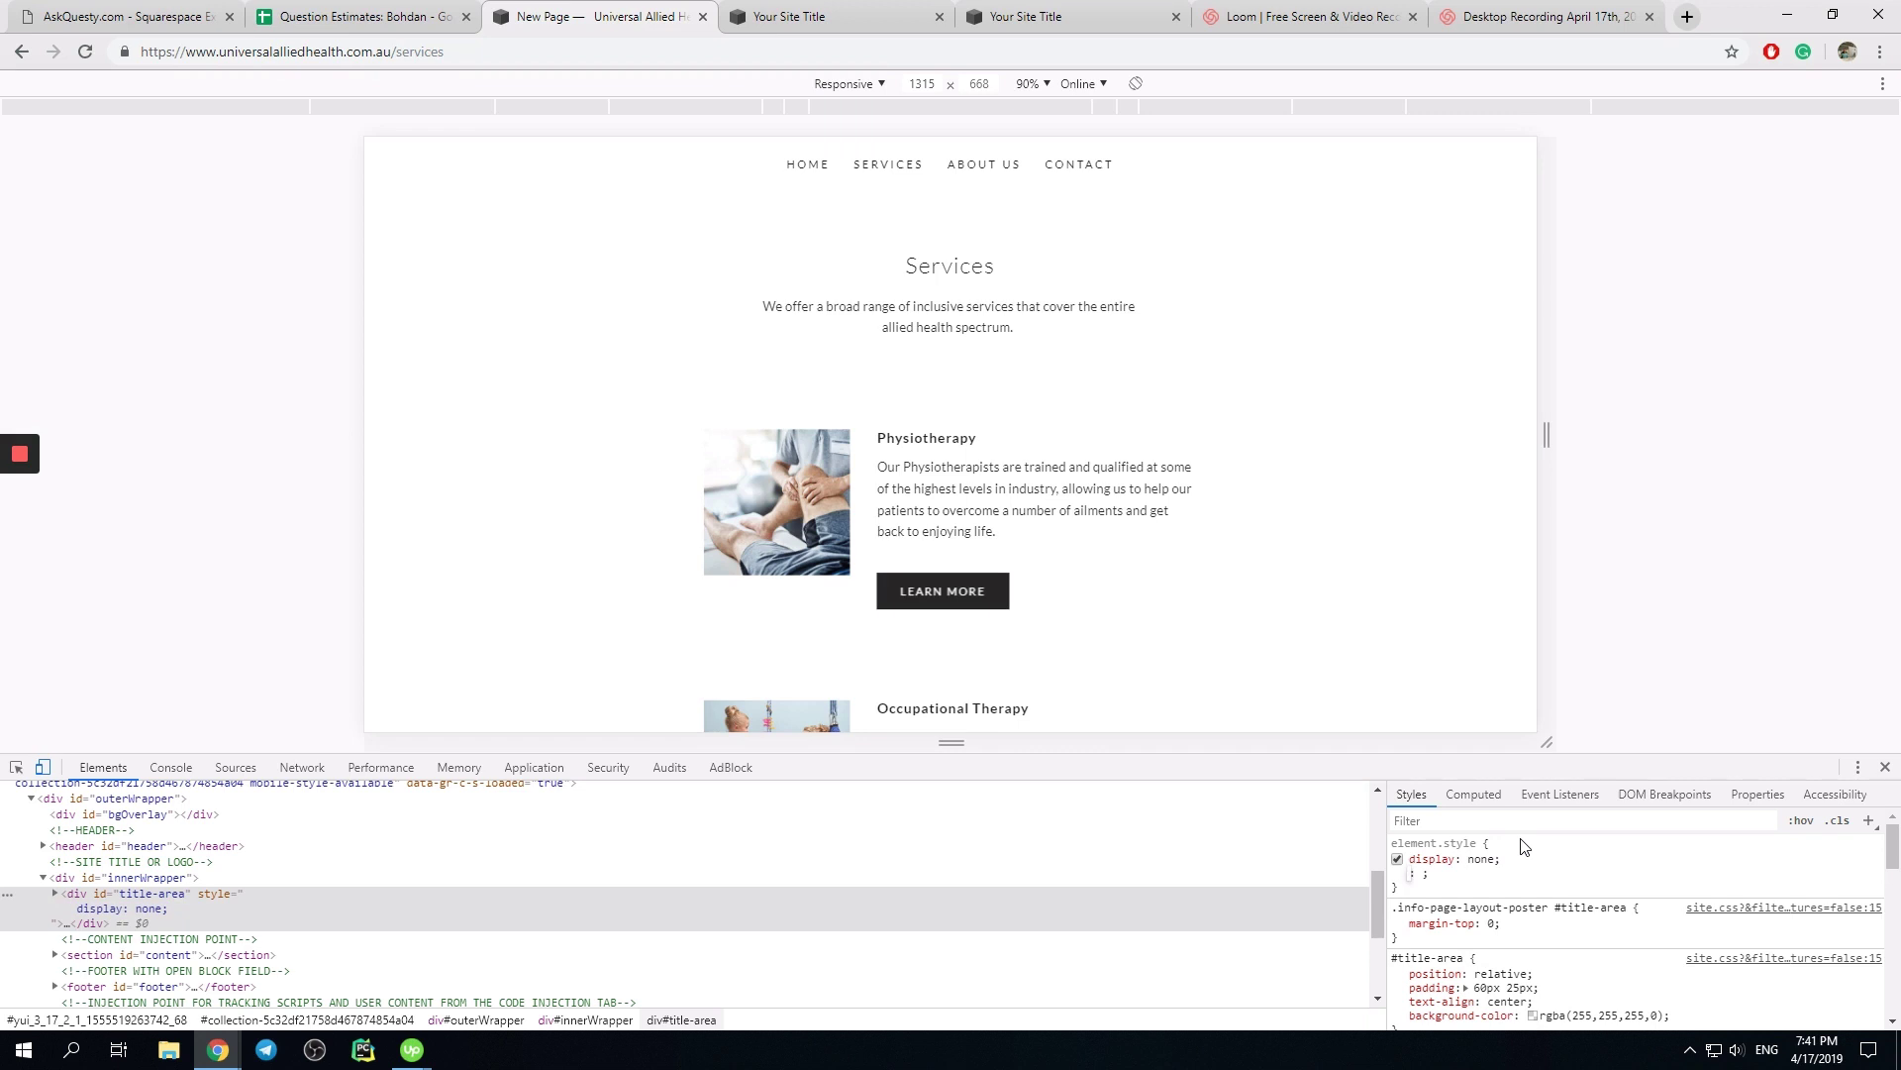
click(1396, 857)
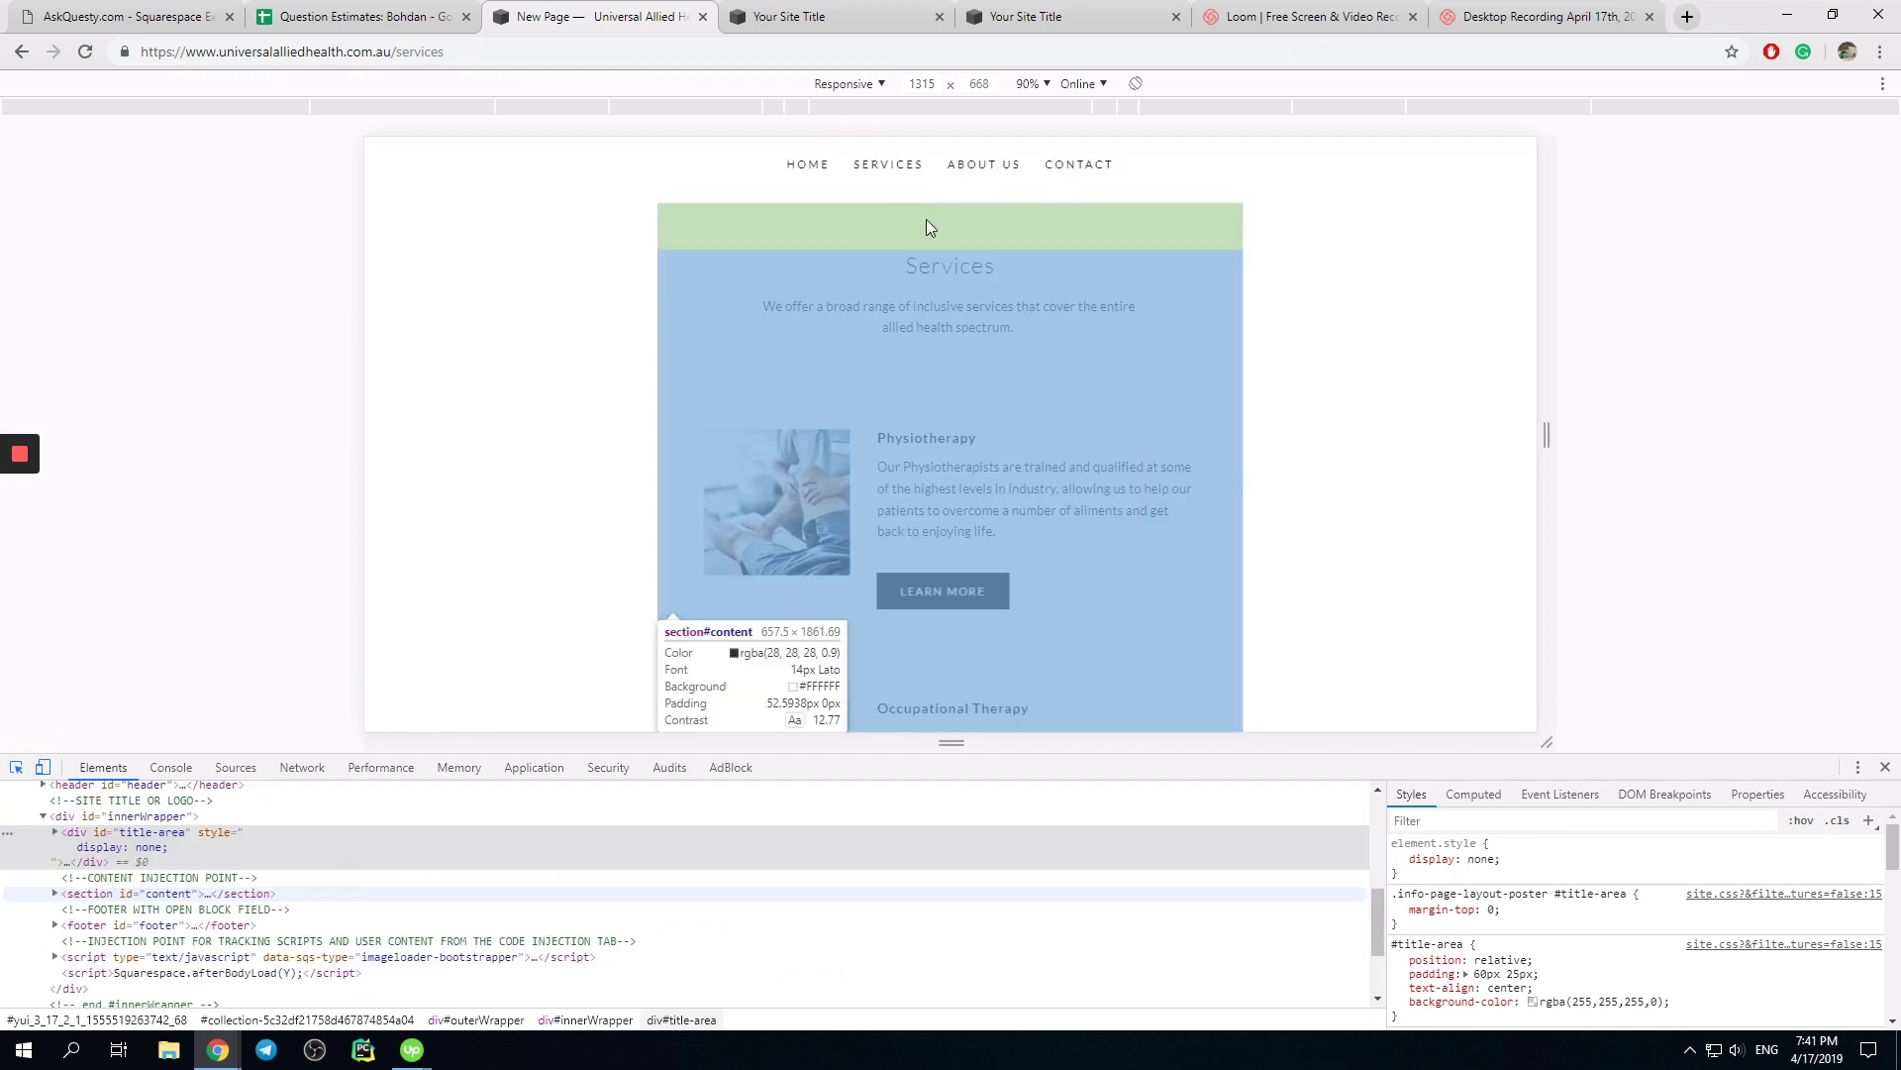
mouse_move(954, 236)
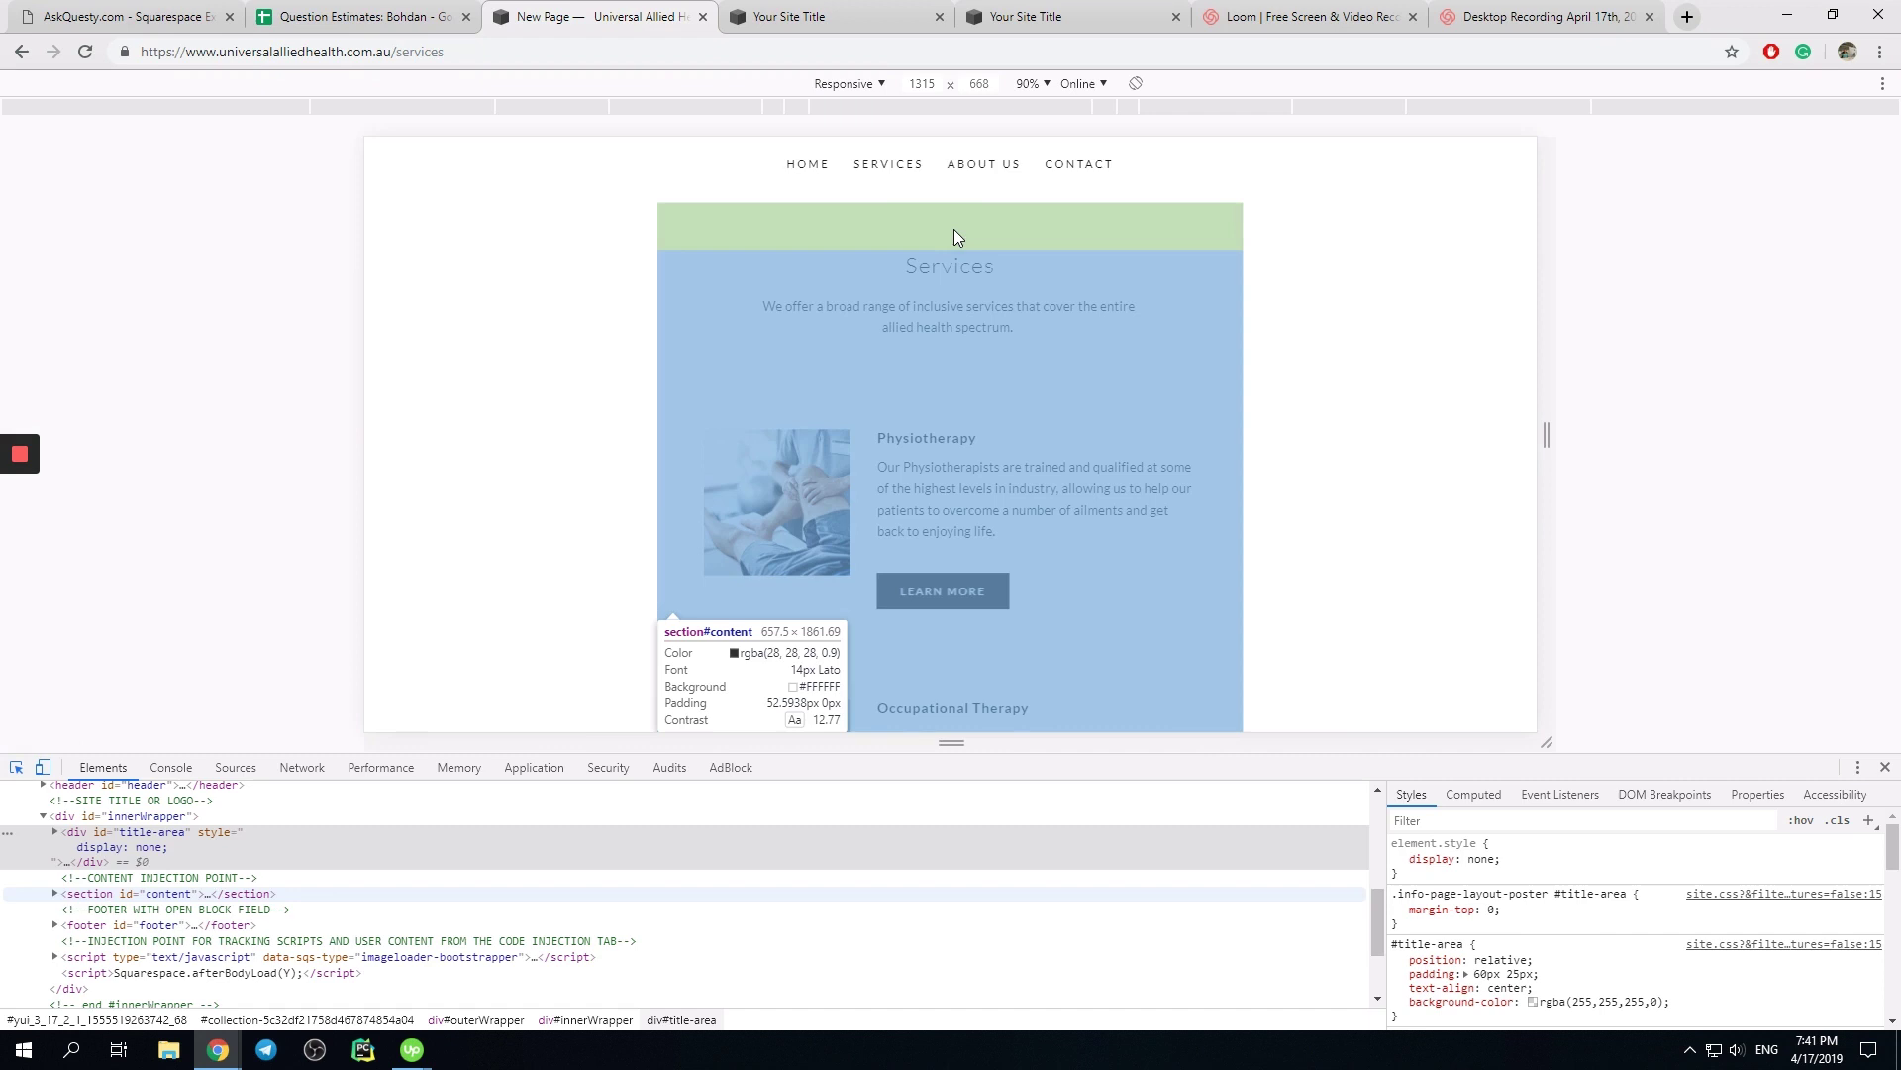
click(132, 894)
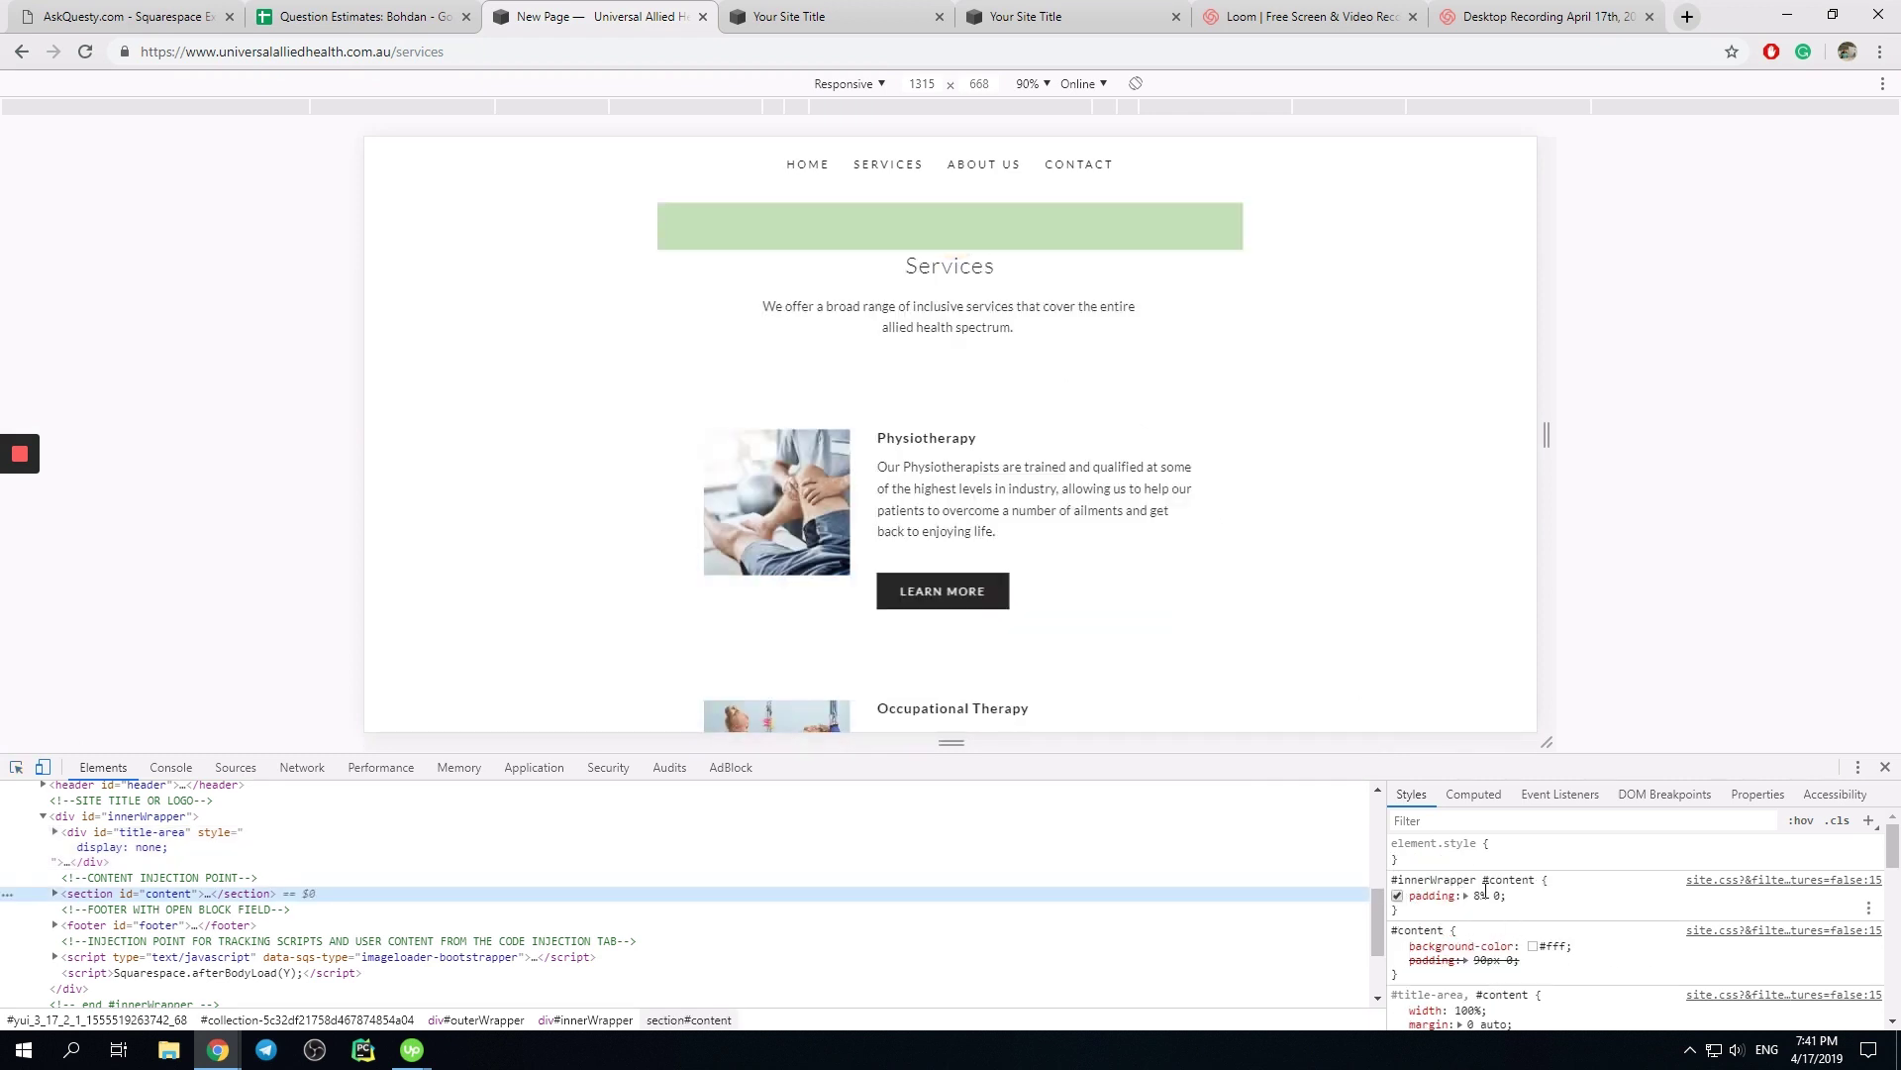
click(1396, 895)
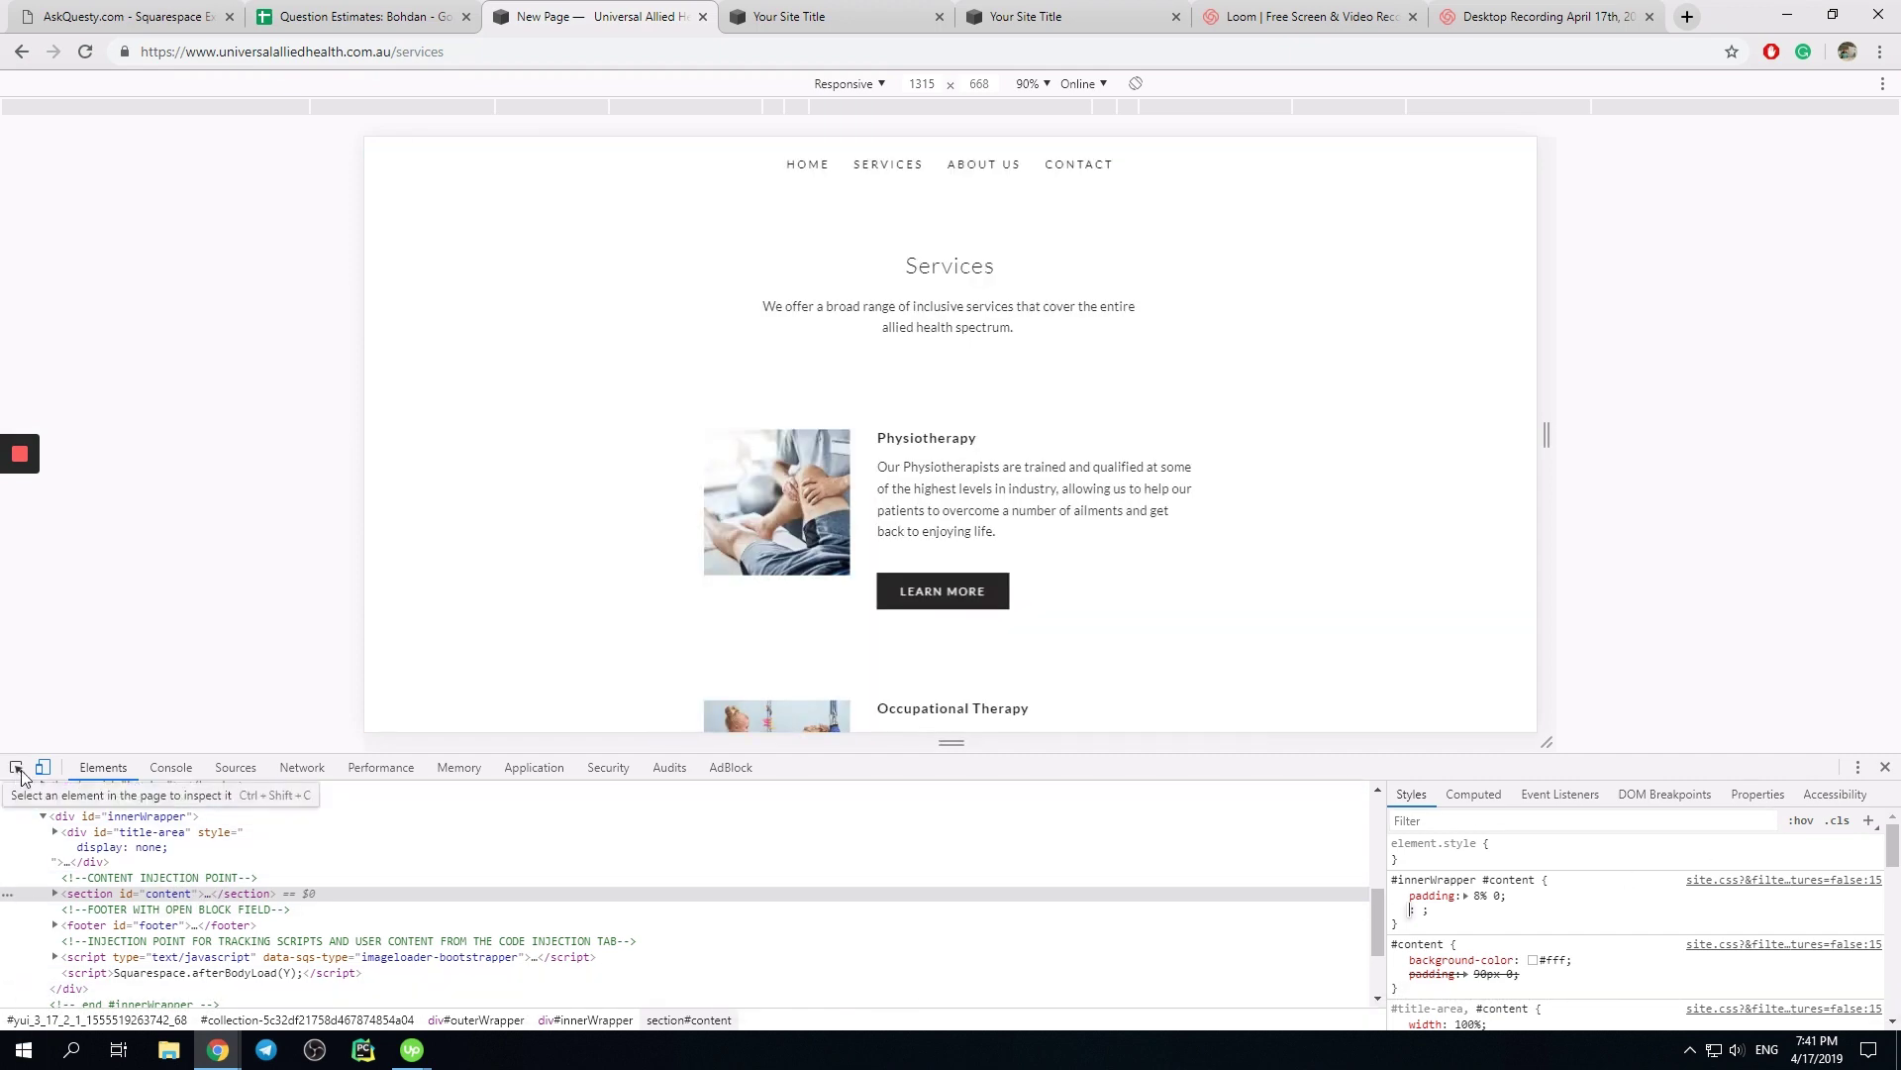
Pick the title-area element on the page to review its display: none style
click(144, 832)
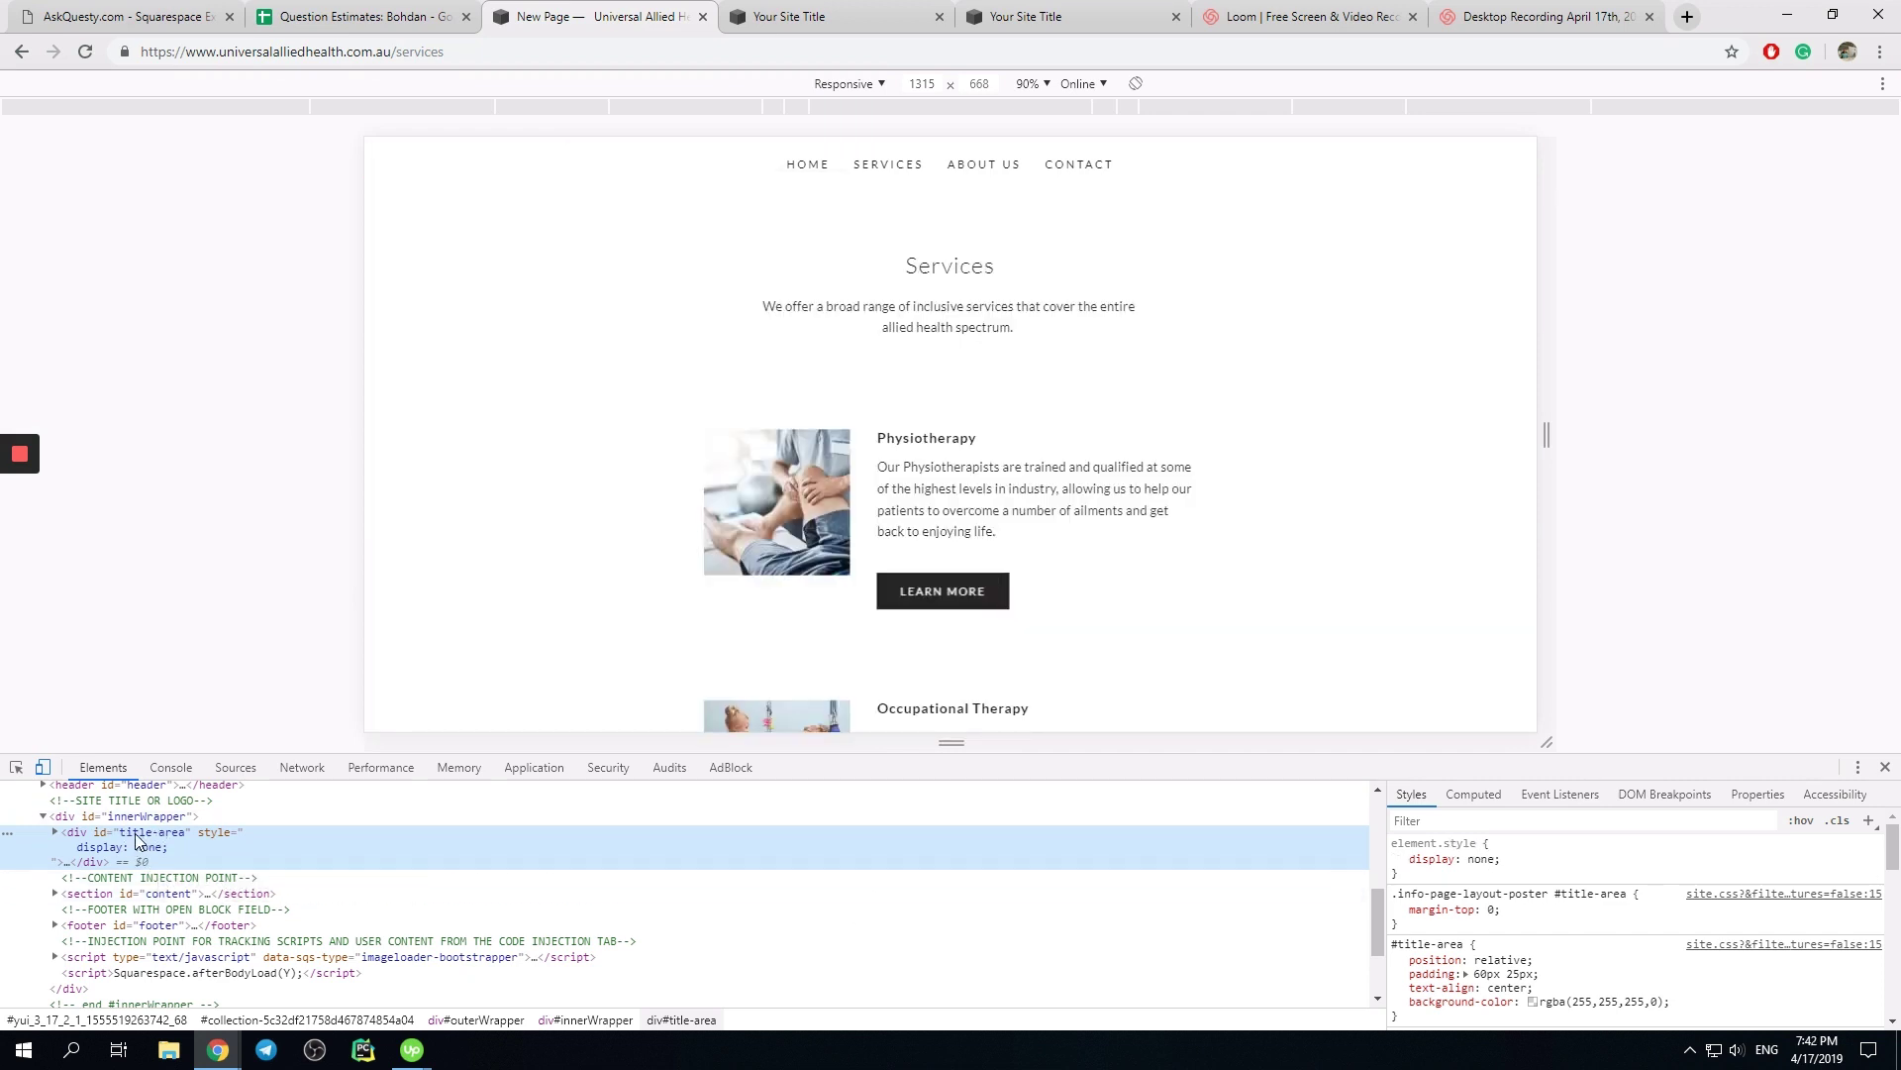
click(54, 832)
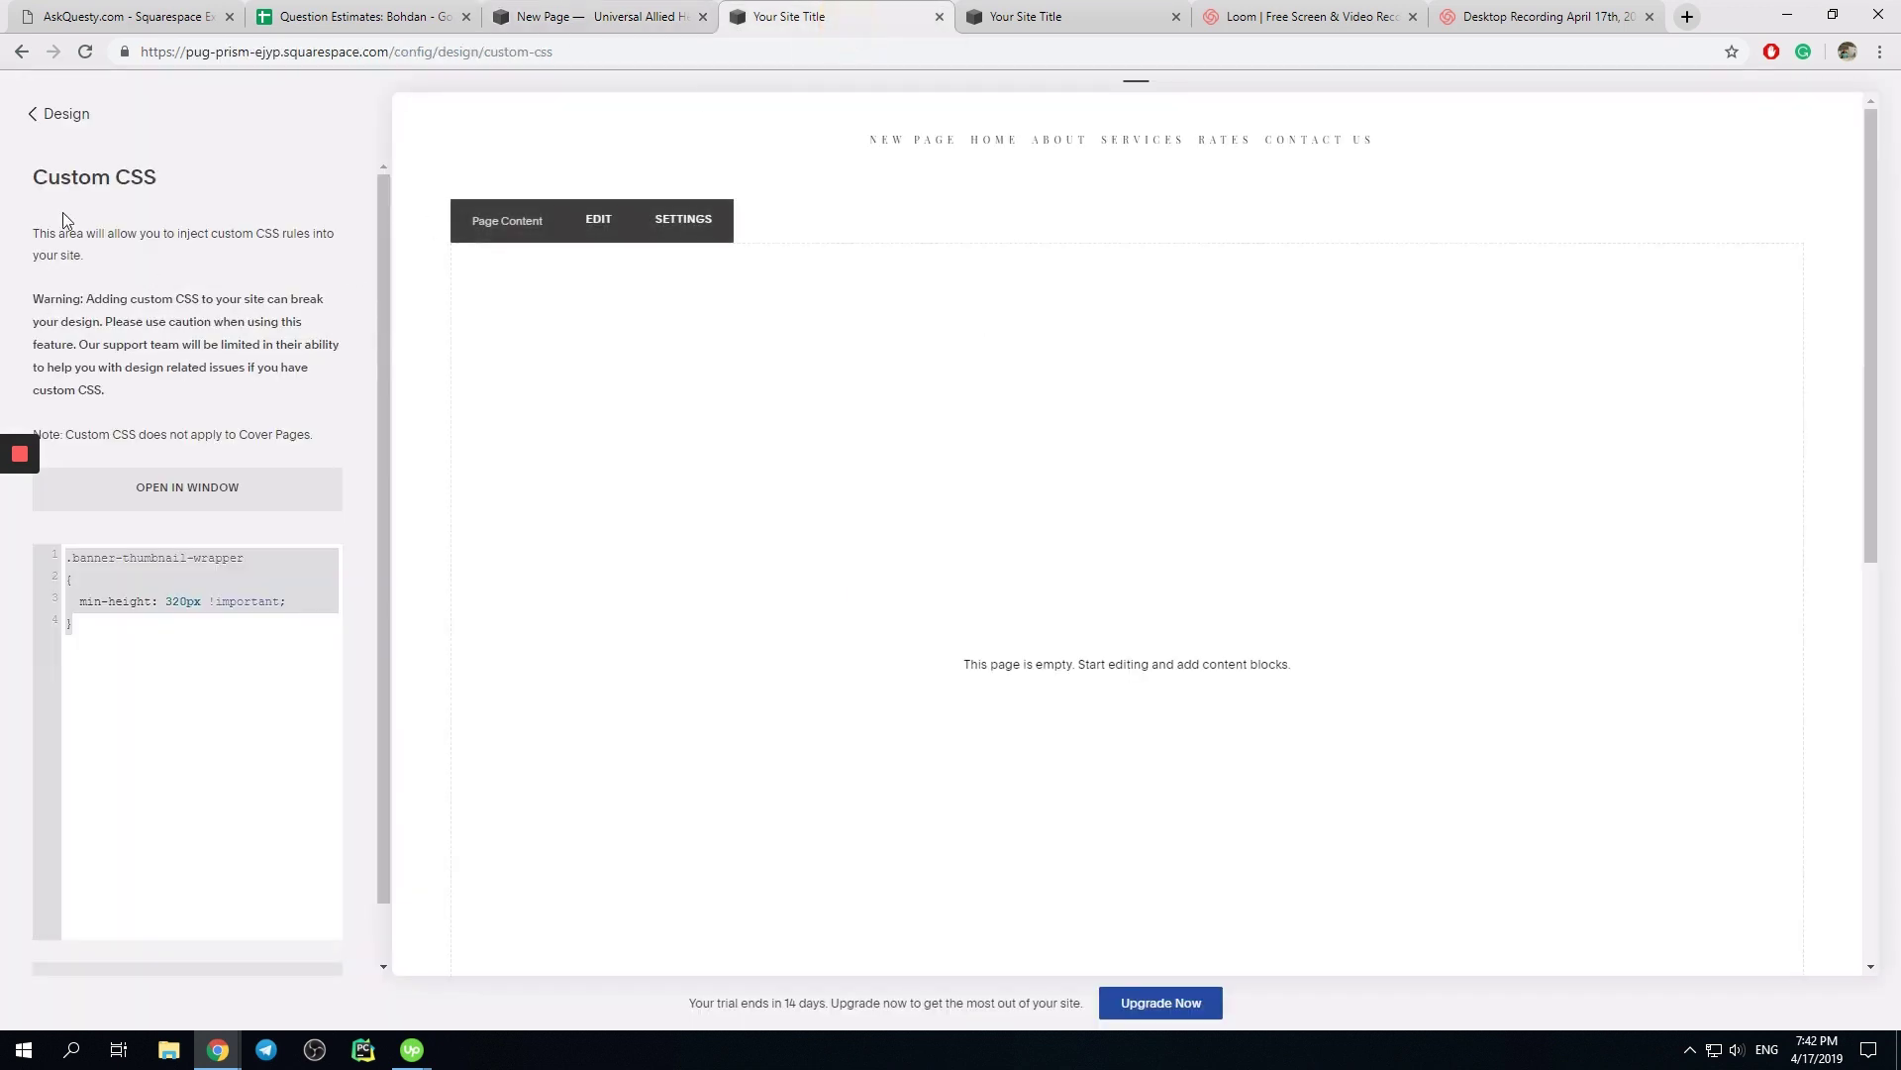
Navigate back to Home, reopen Design > Custom CSS and delete the .banner-thumbnail-wrapper rule
click(57, 113)
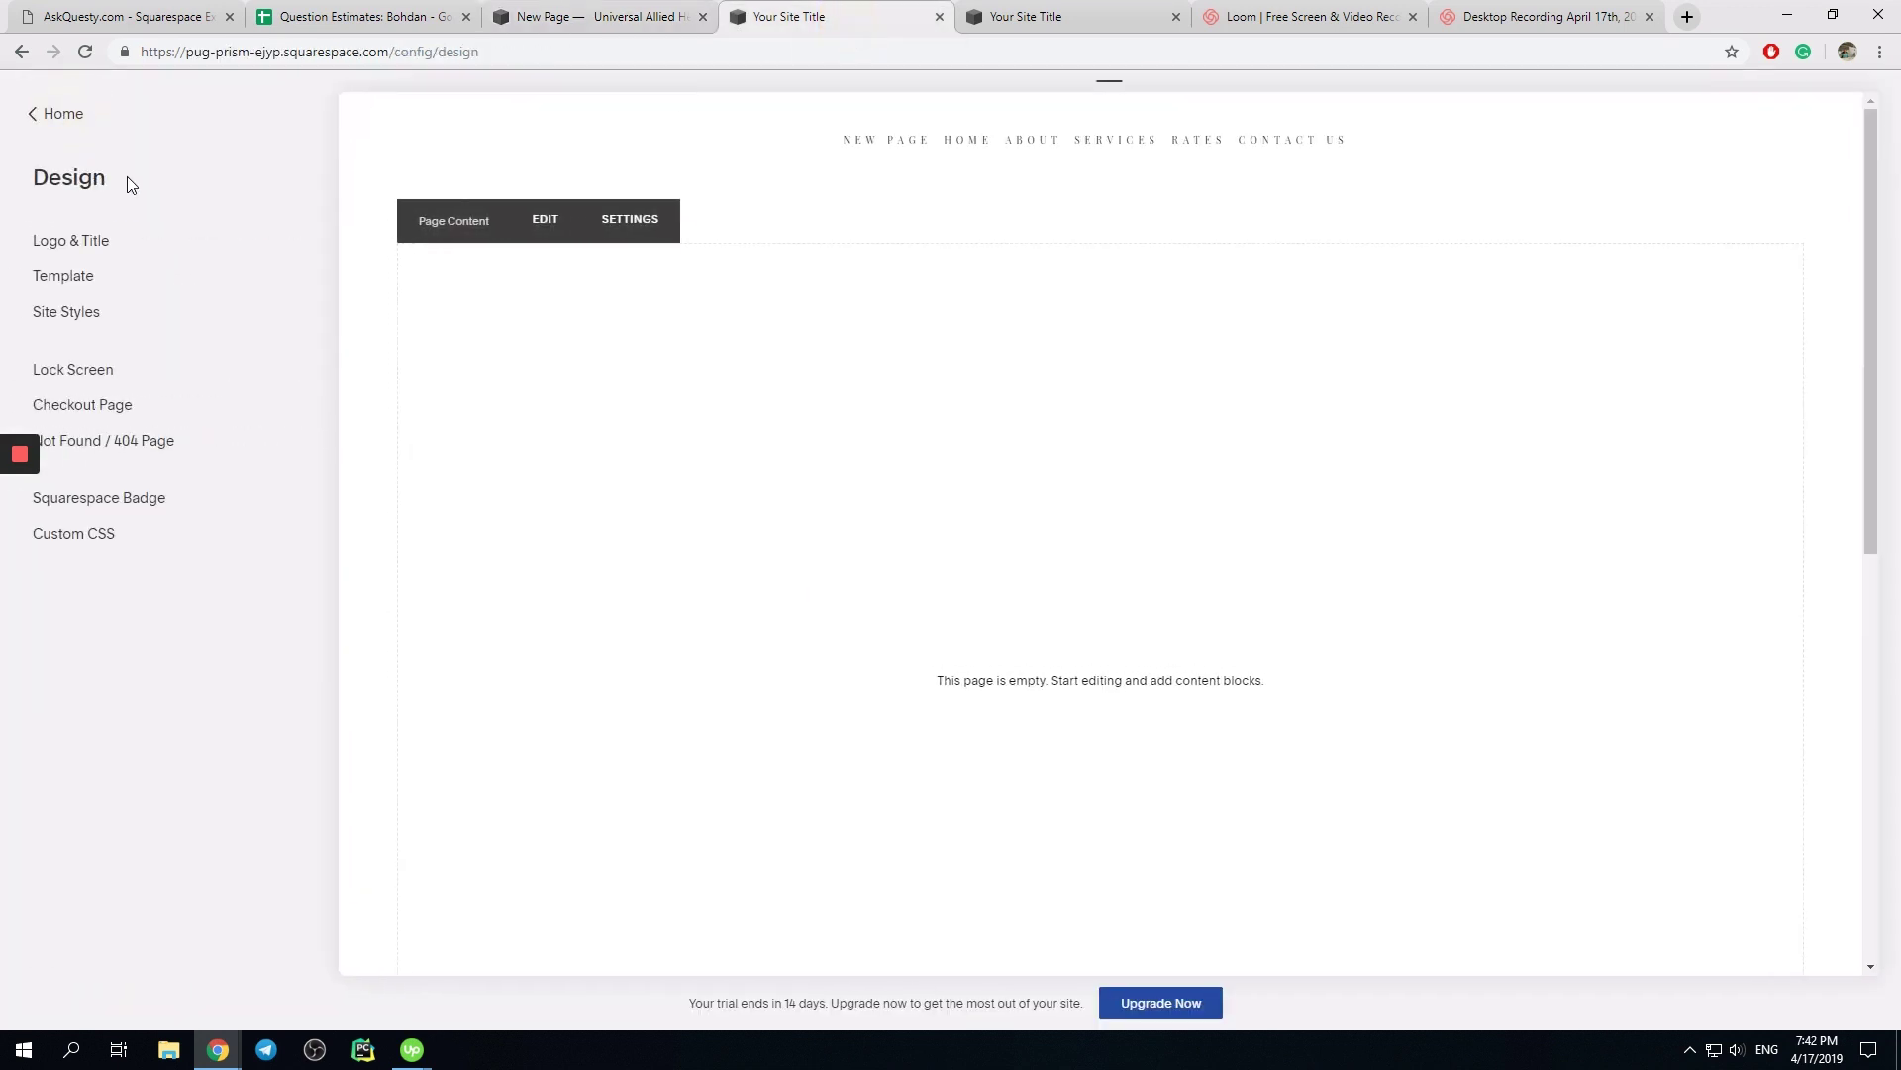
click(56, 112)
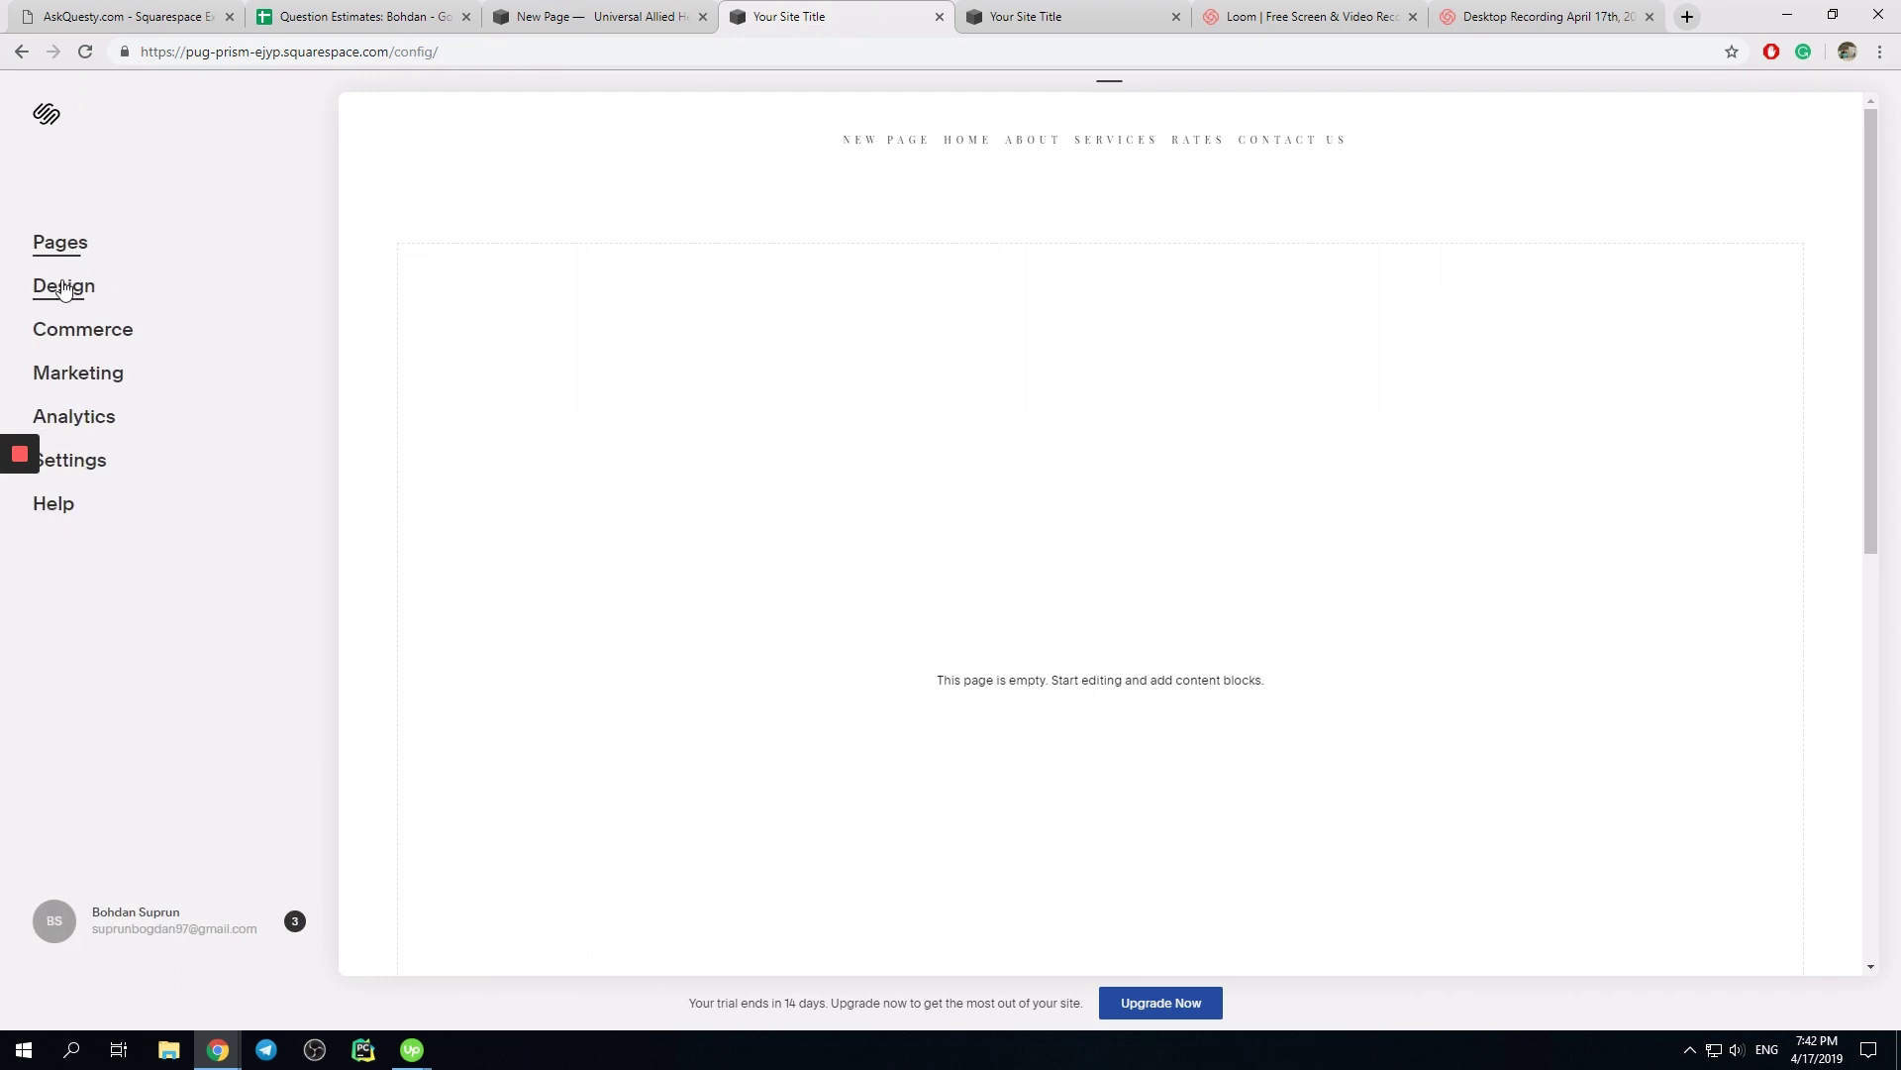
click(64, 285)
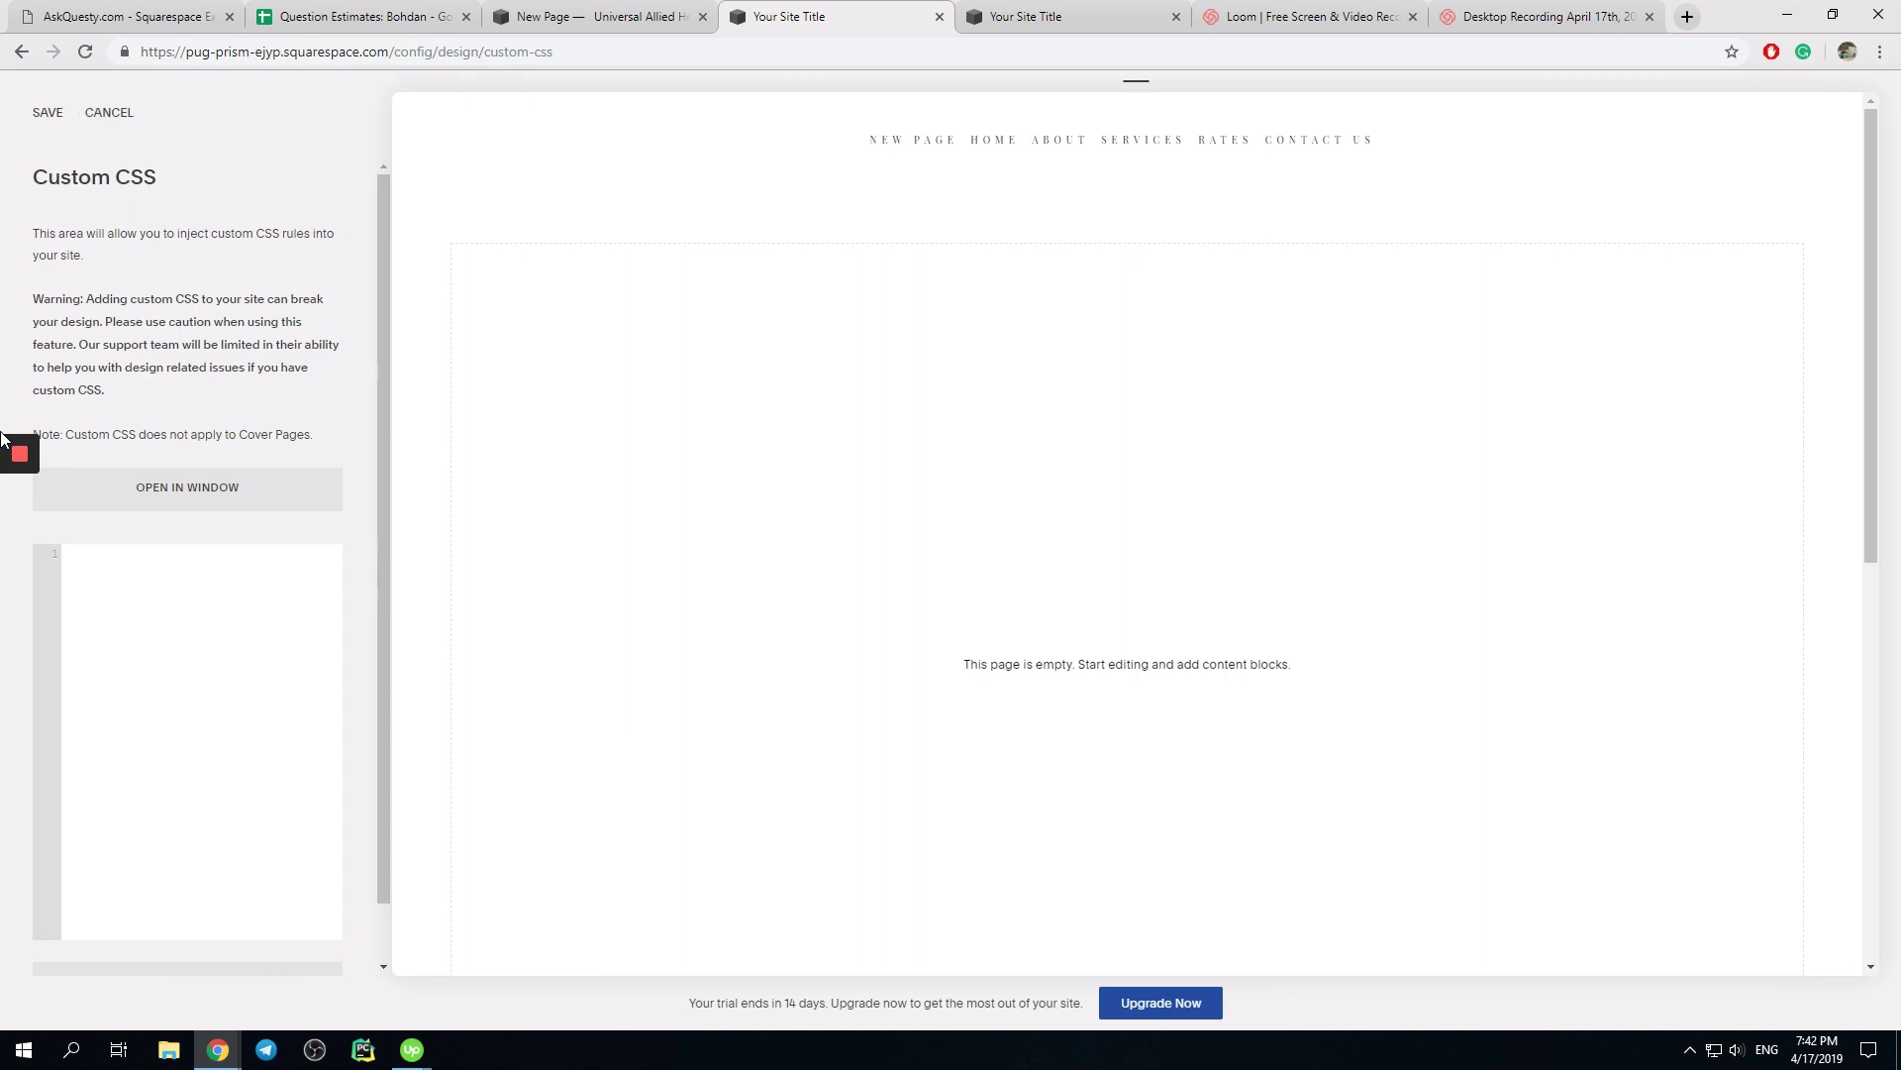
Write #title-area { display:none; } in Custom CSS, confirming the selector against DevTools
text(#title-area)
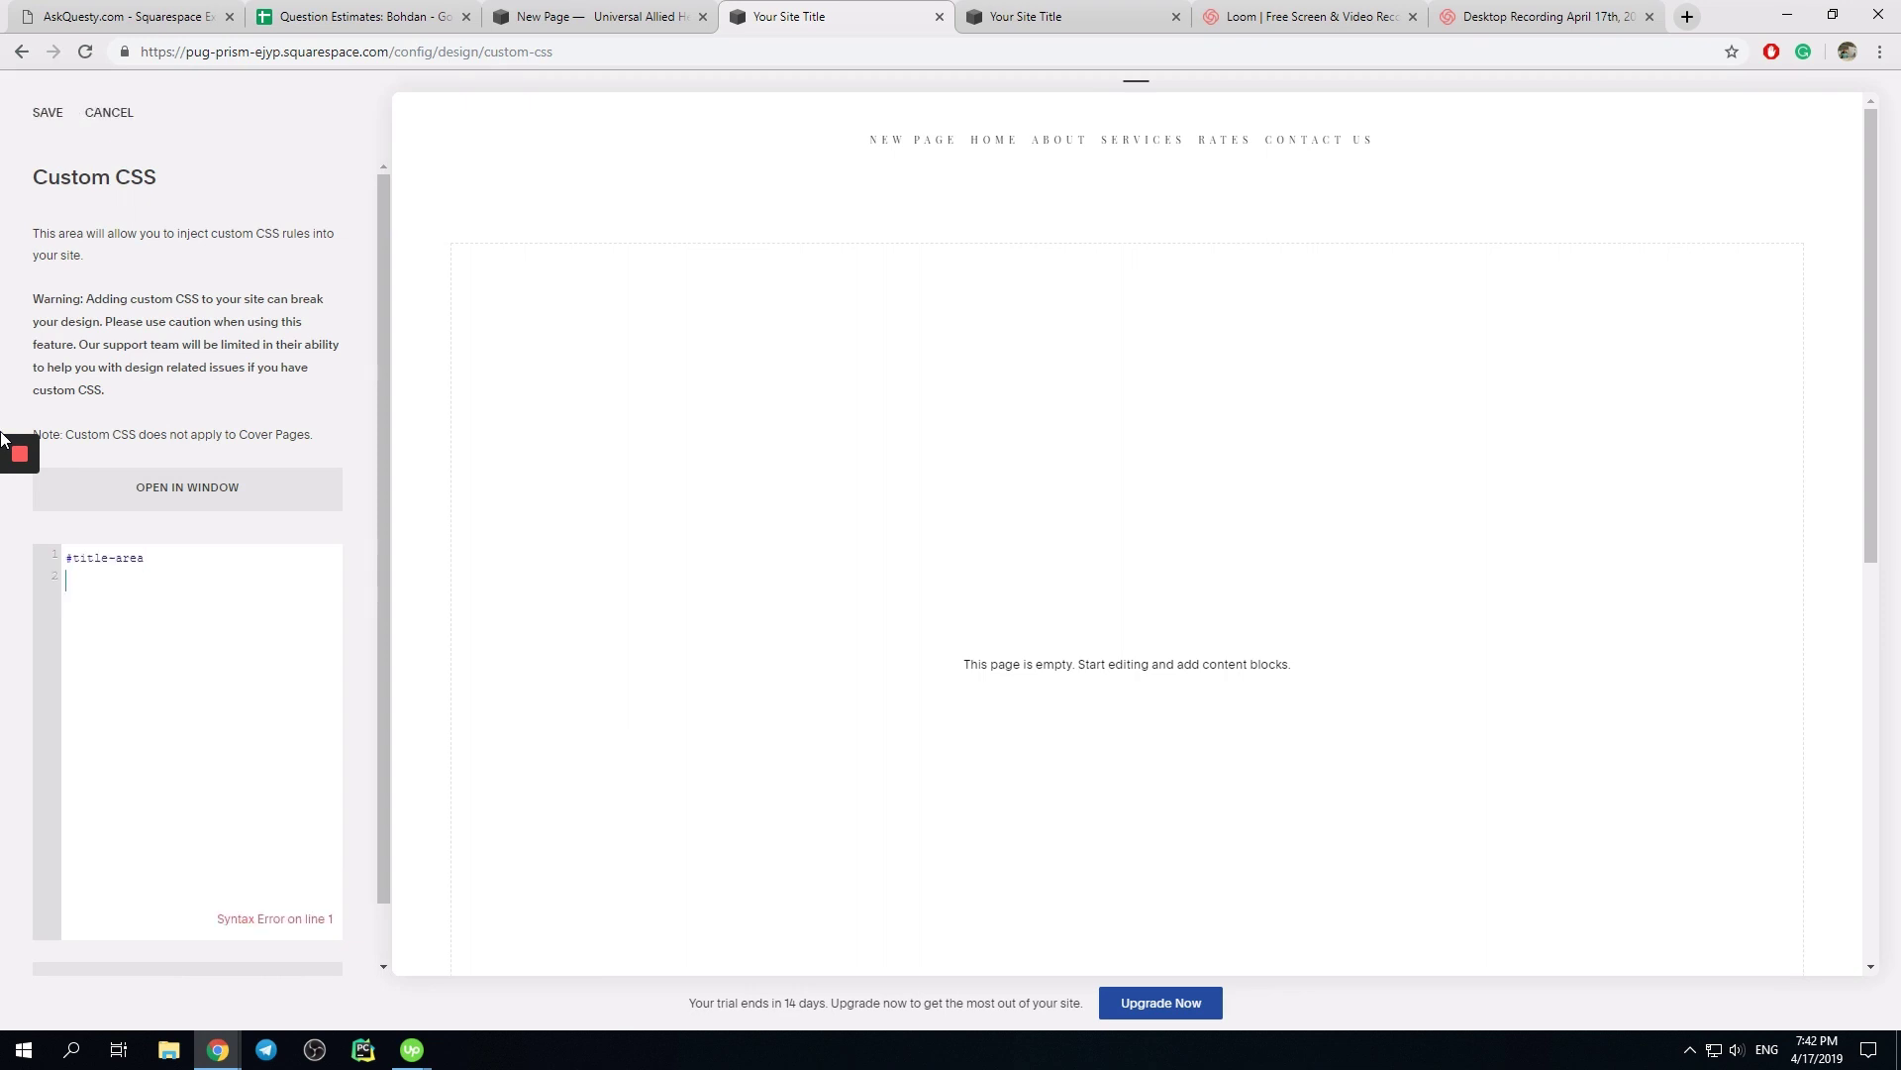
text({)
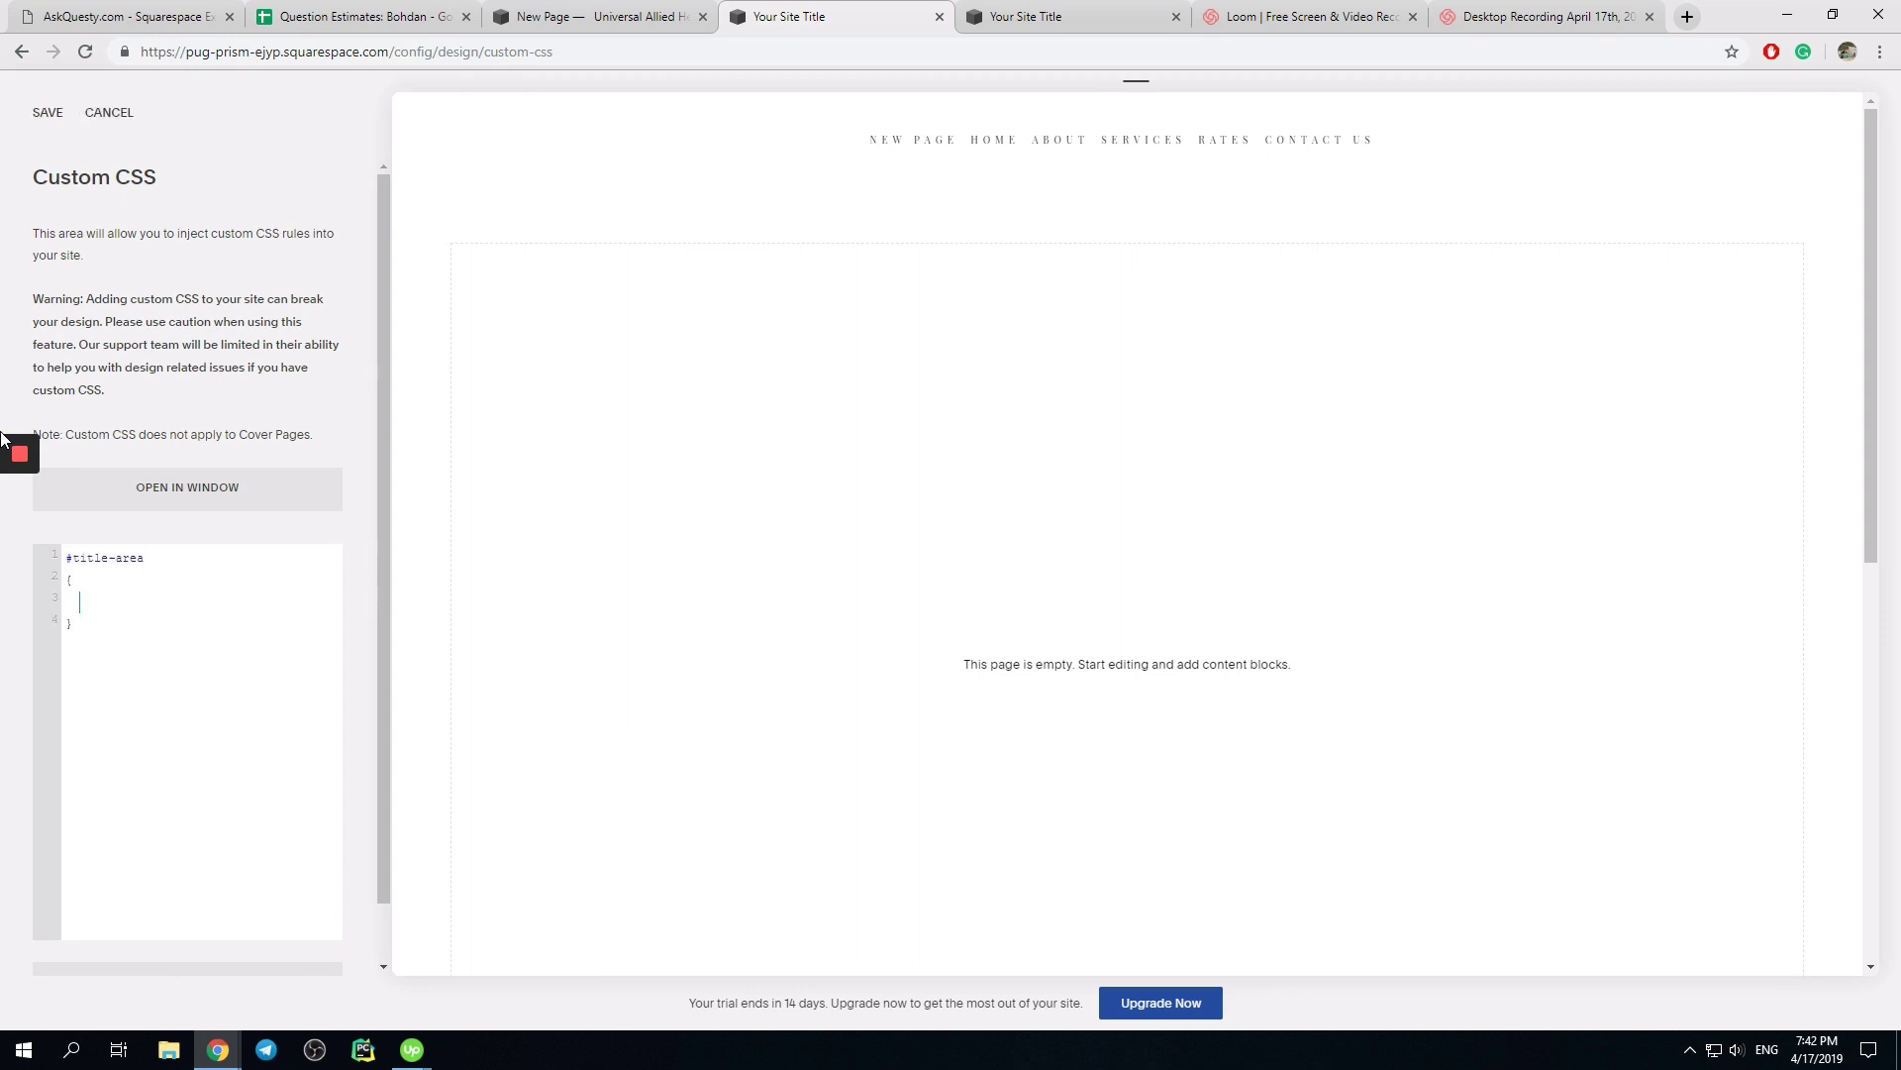
mouse_move(582, 16)
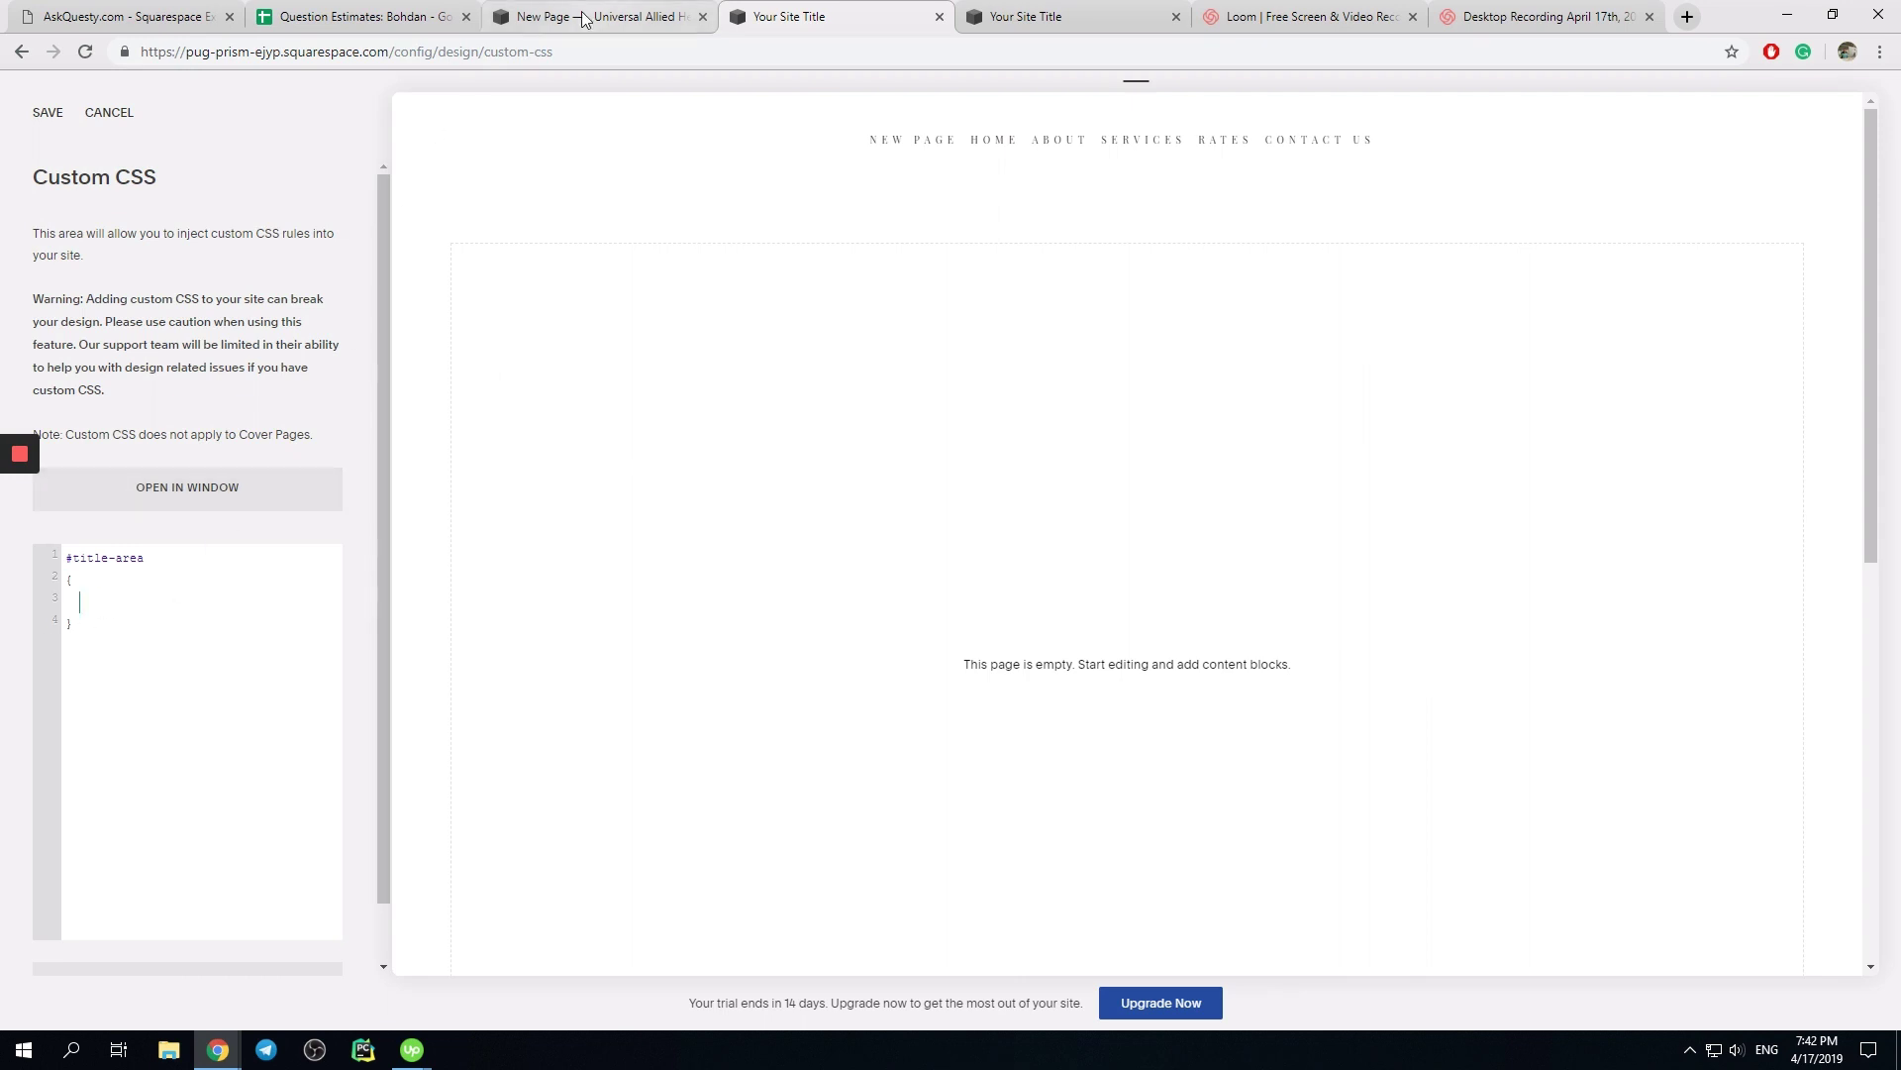
mouse_move(594, 17)
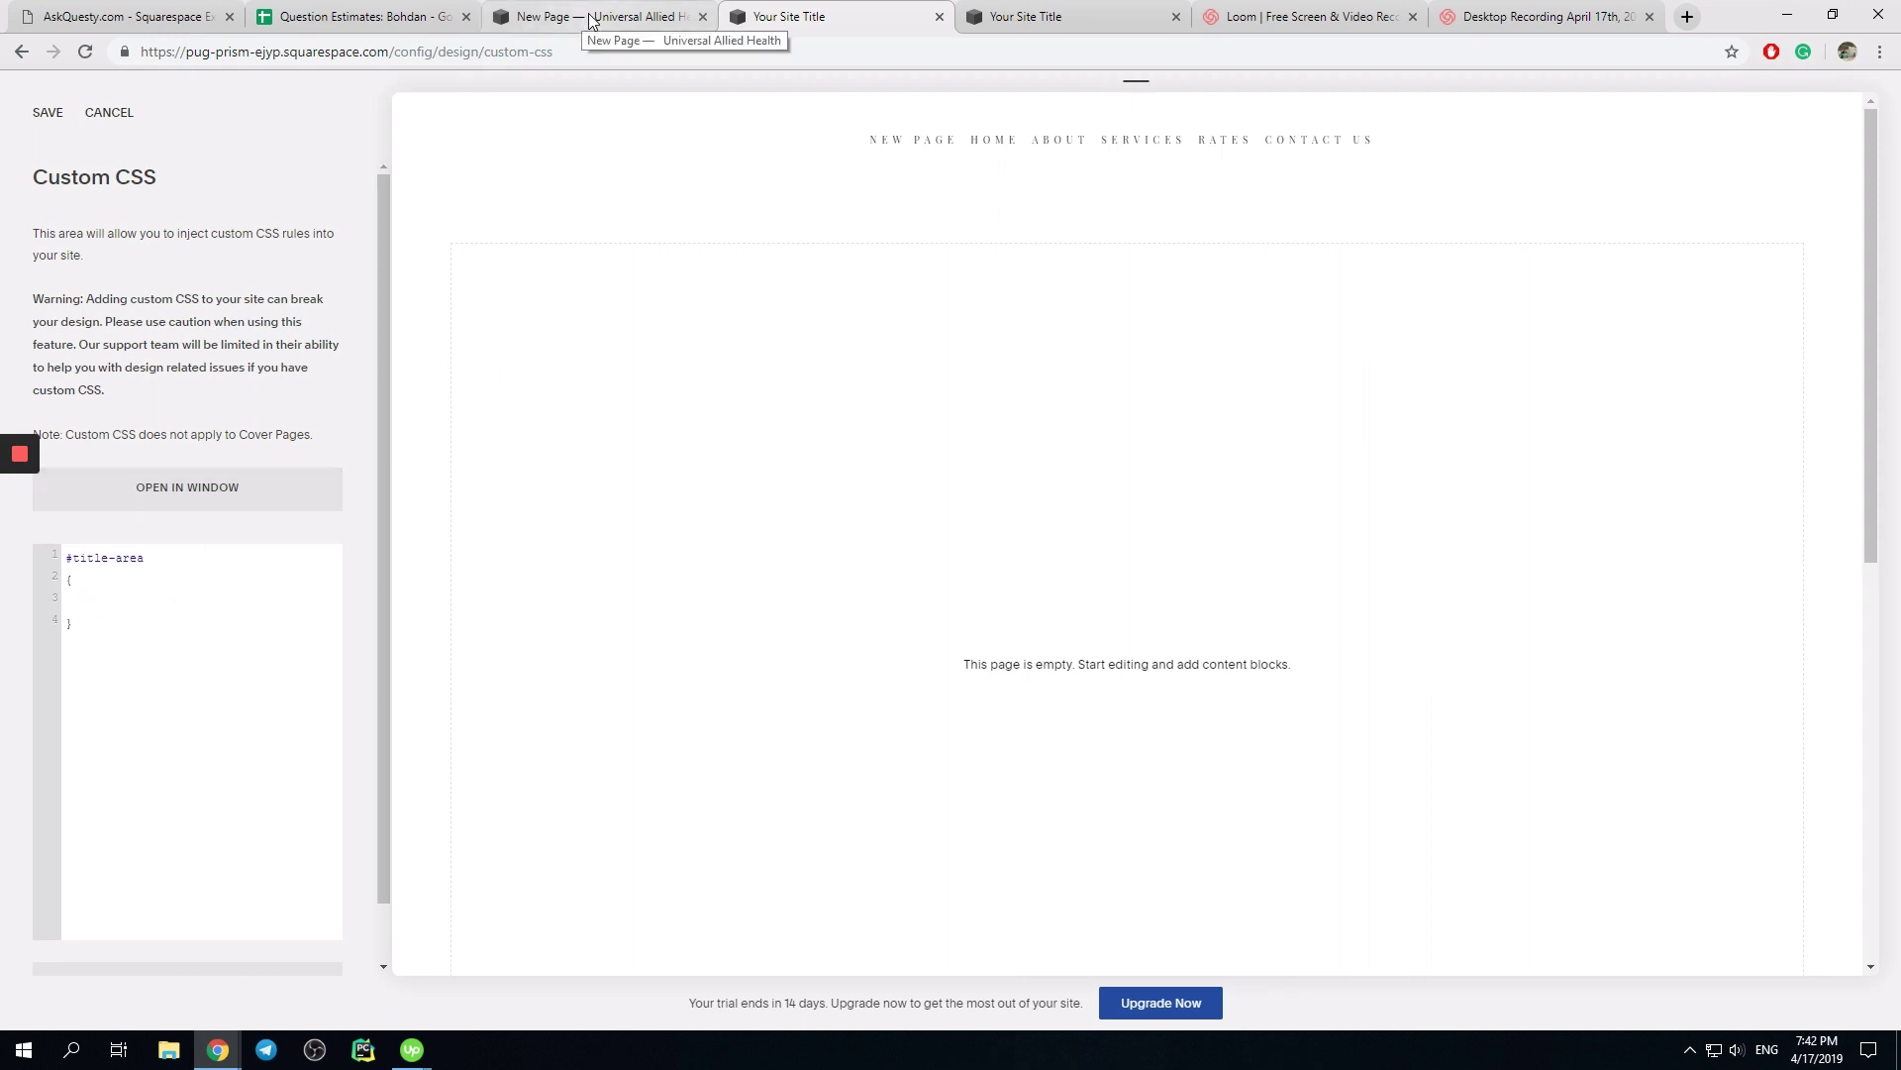
click(594, 15)
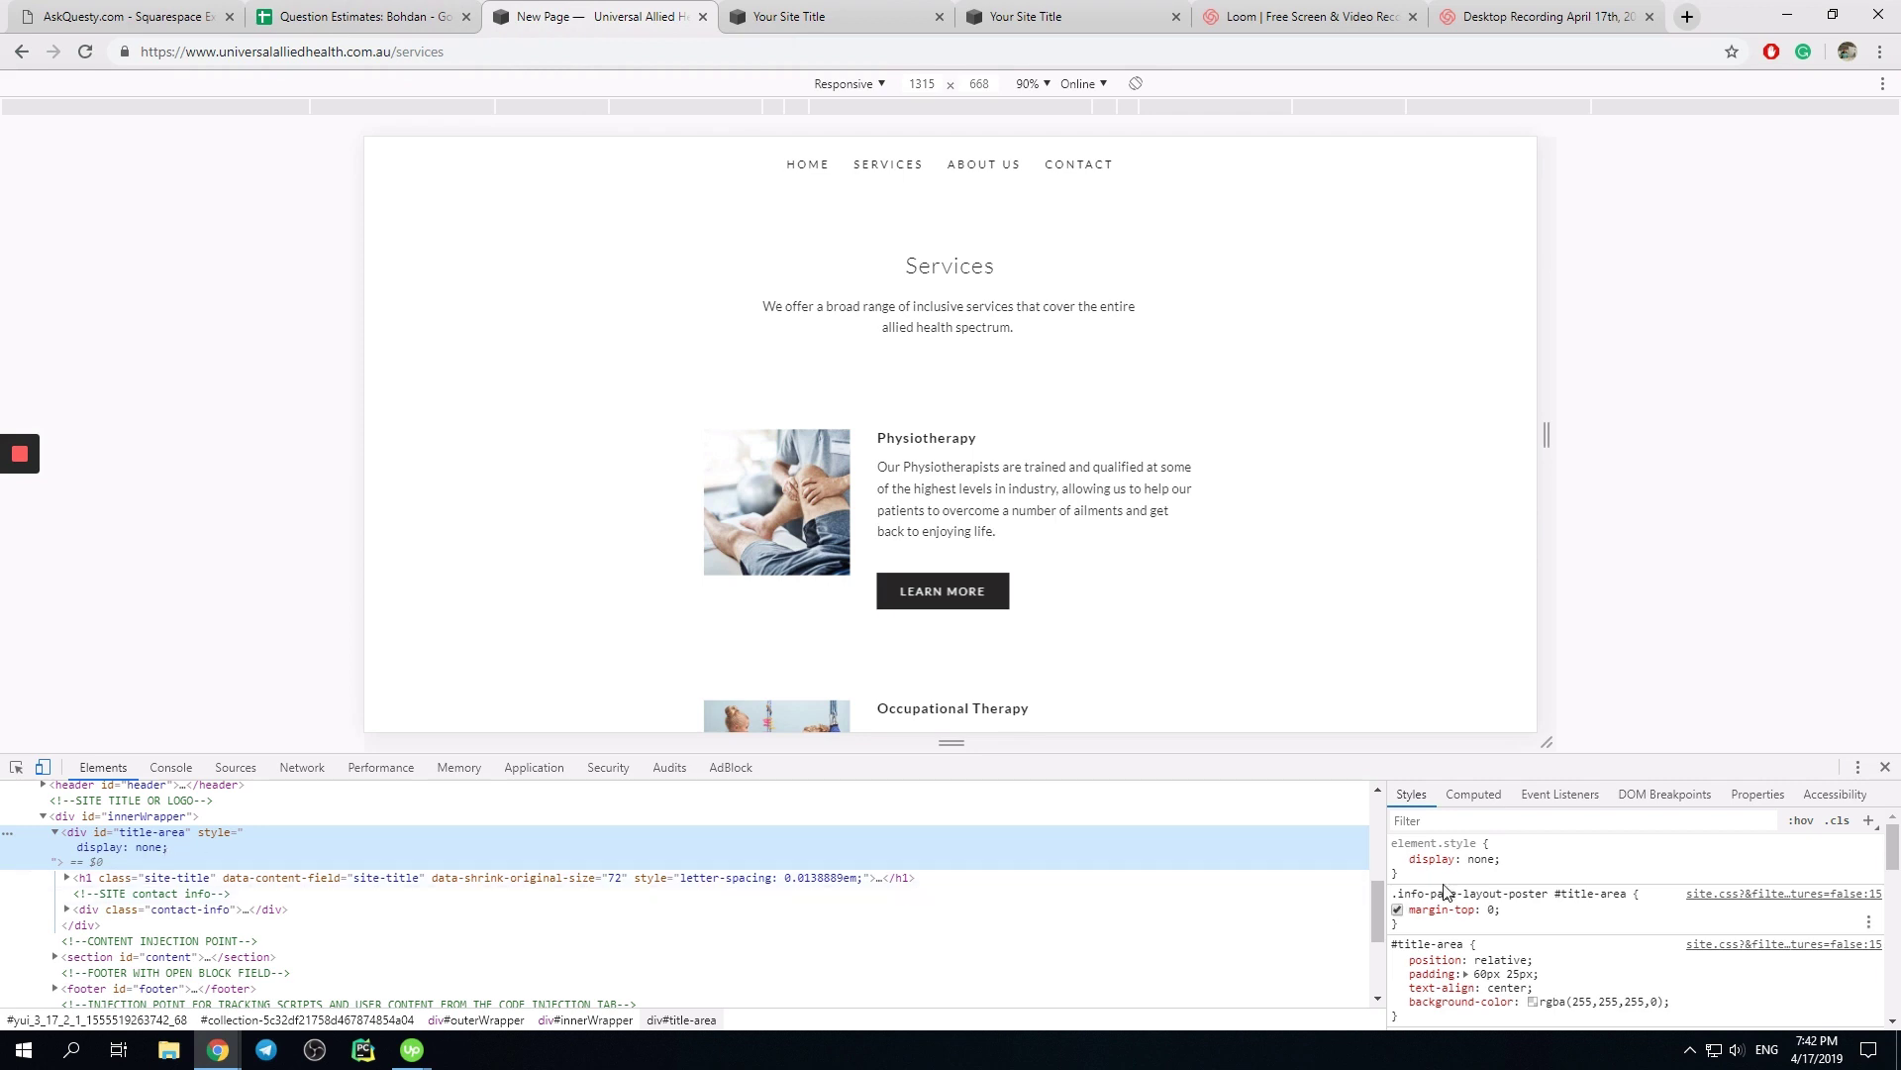
click(835, 16)
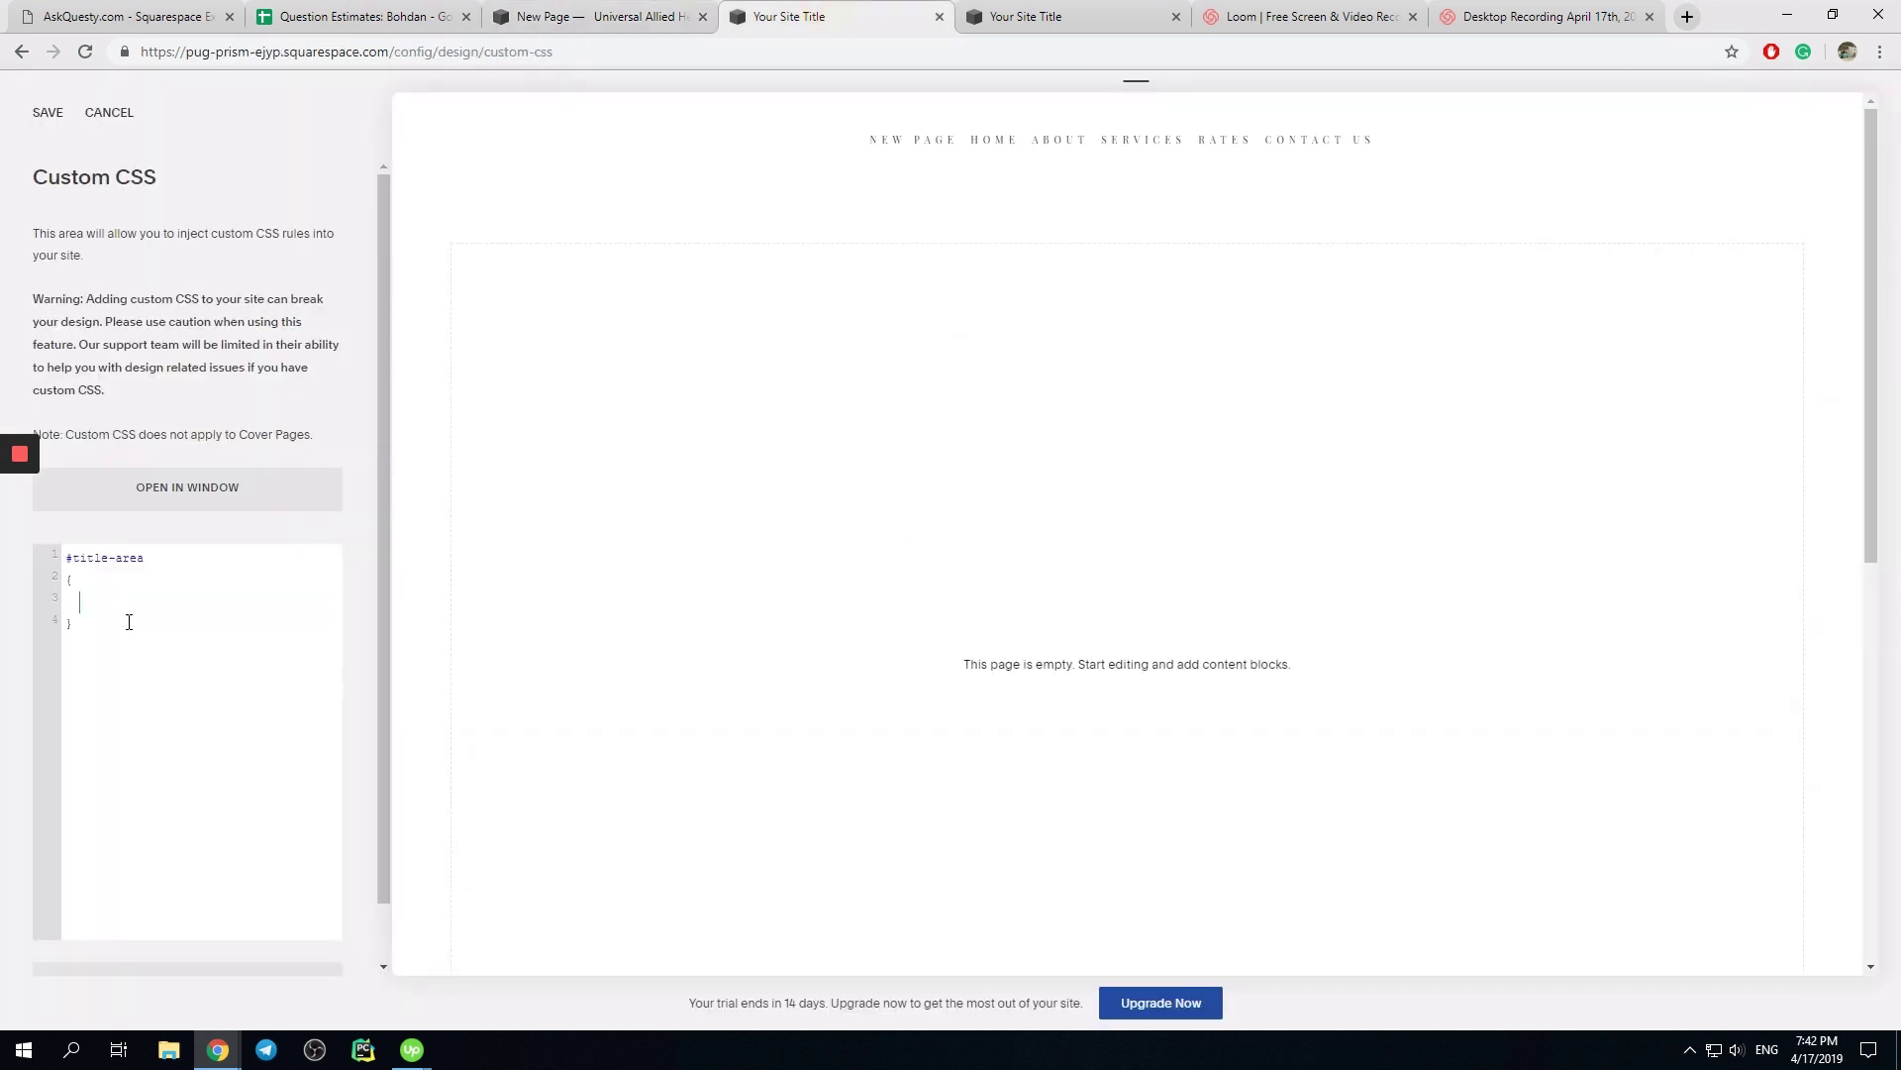
text(display)
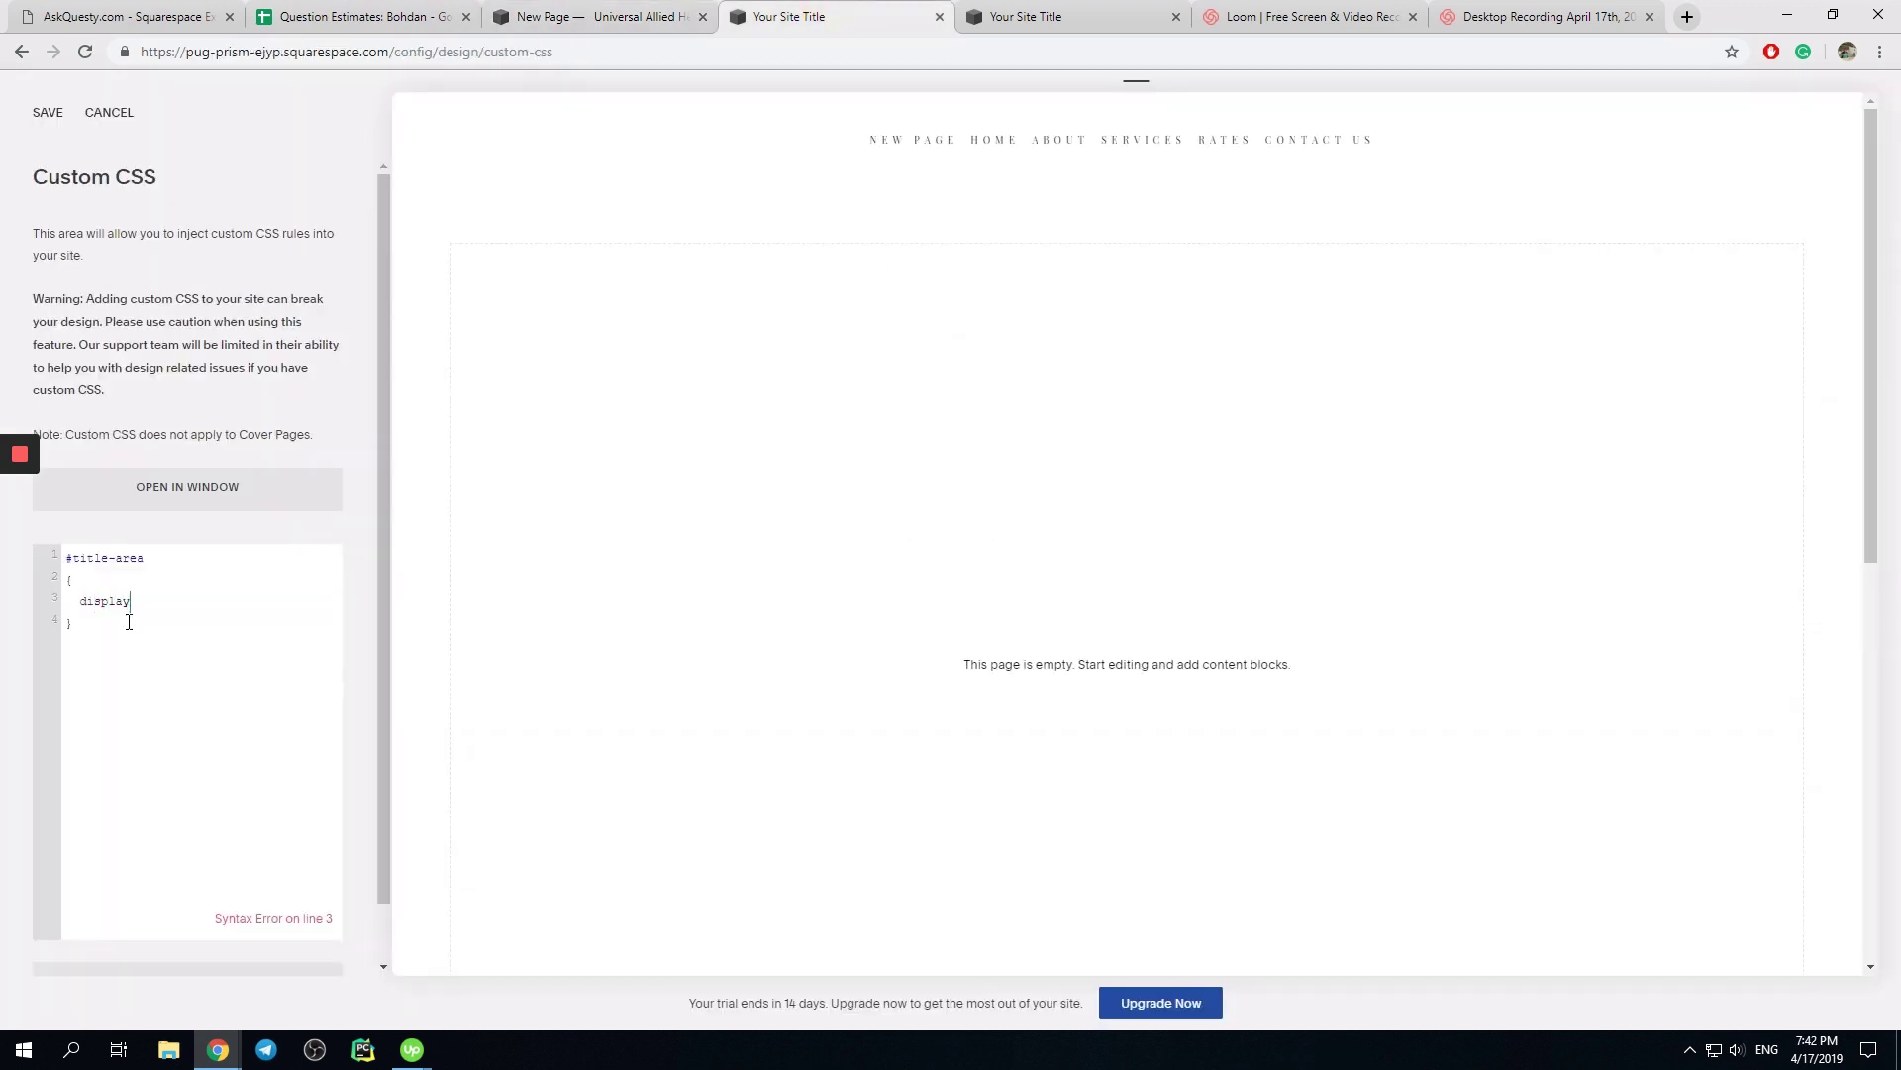
text(:none;)
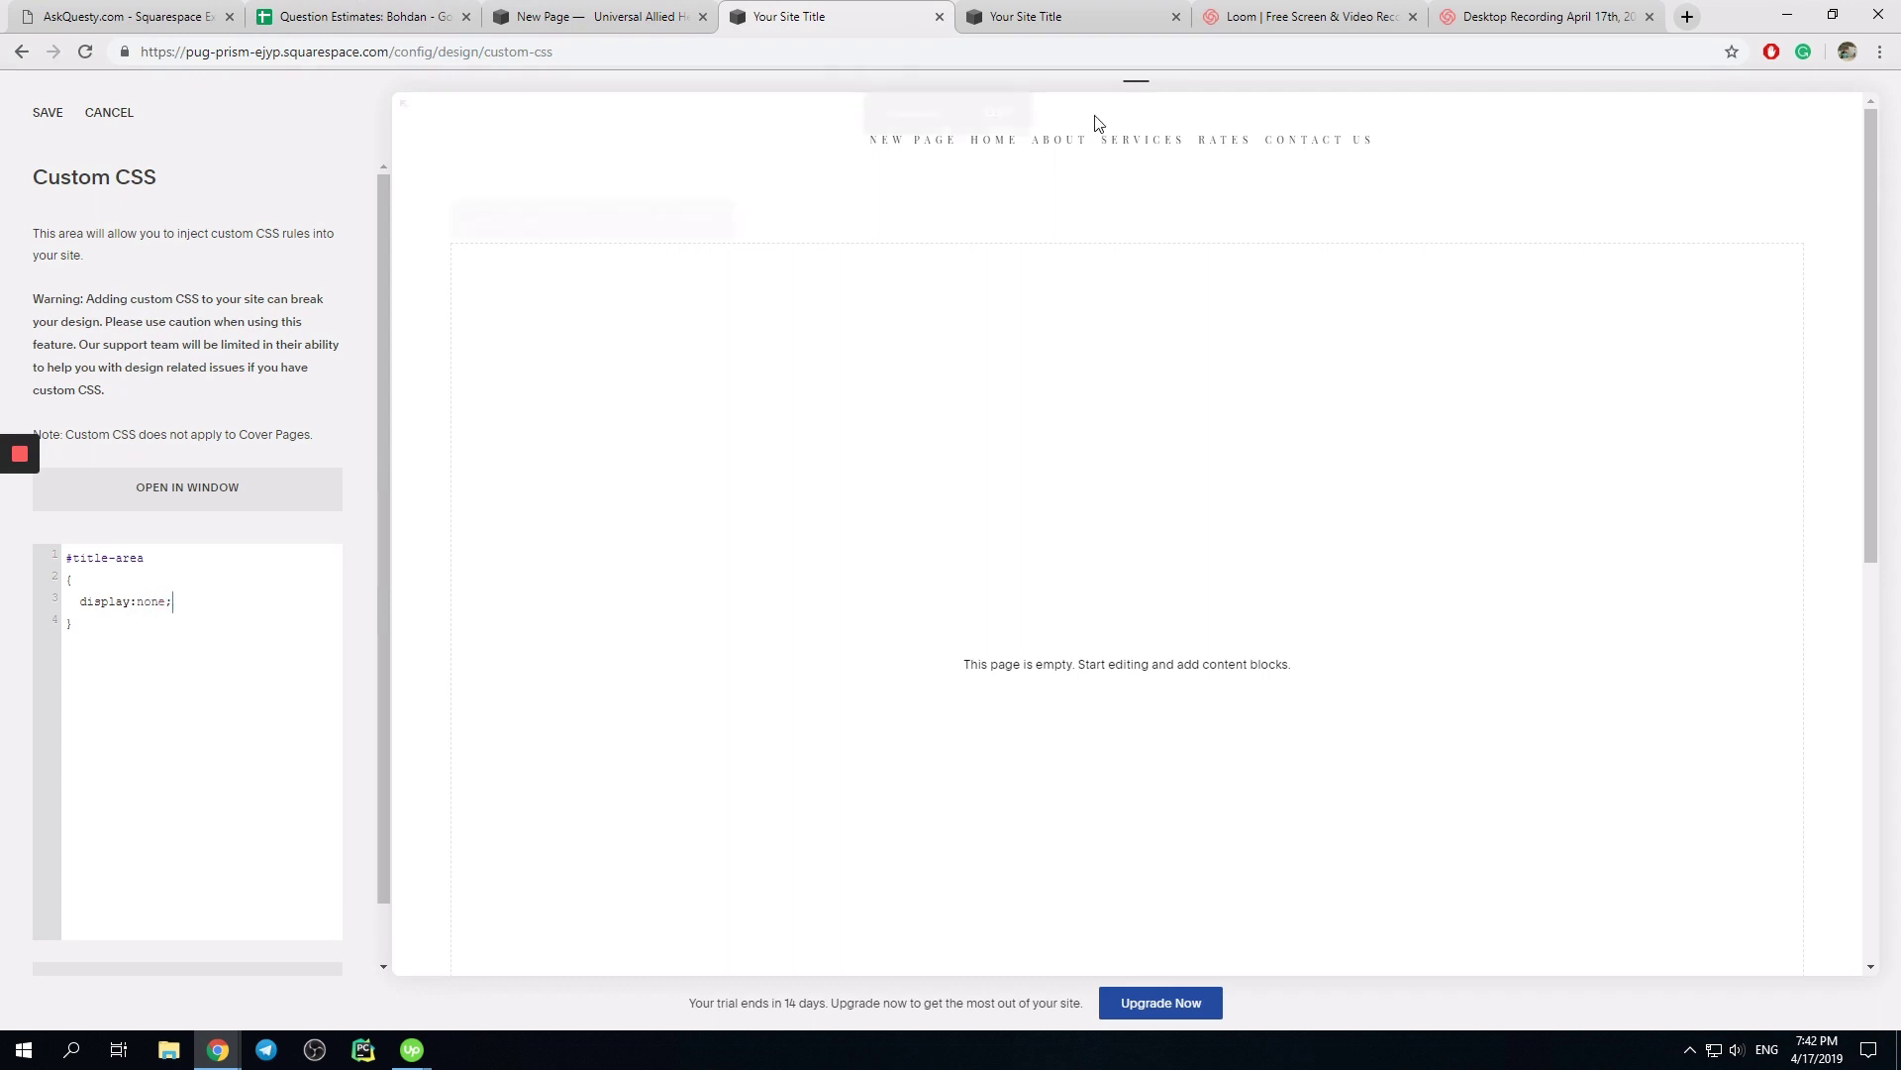